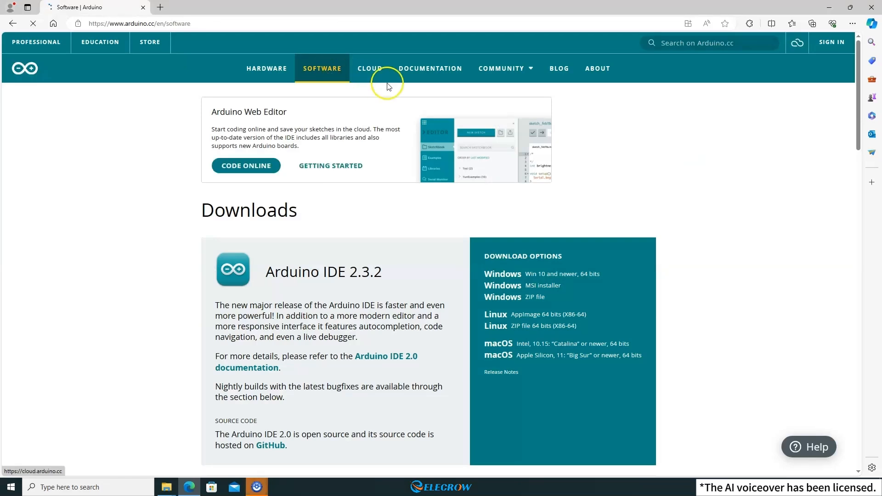
Step: Browse the Software downloads page to find the Arduino IDE 2.3.2 download options
scroll(down, 3)
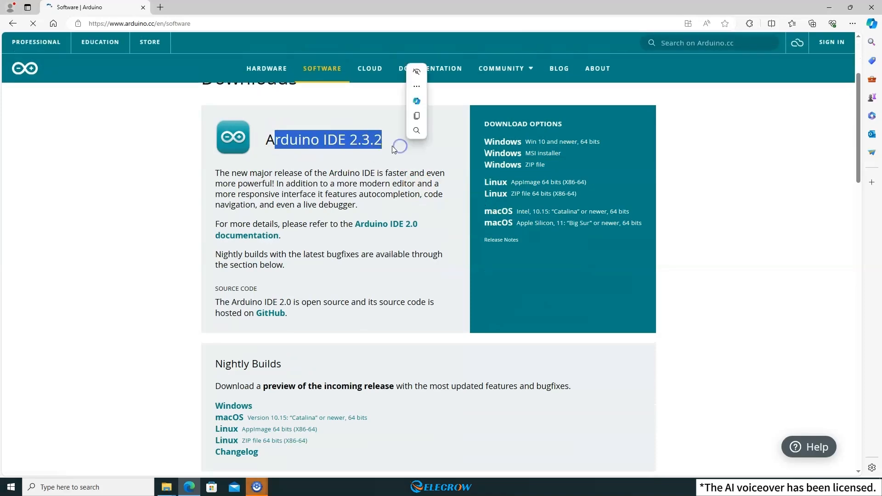
scroll(down, 3)
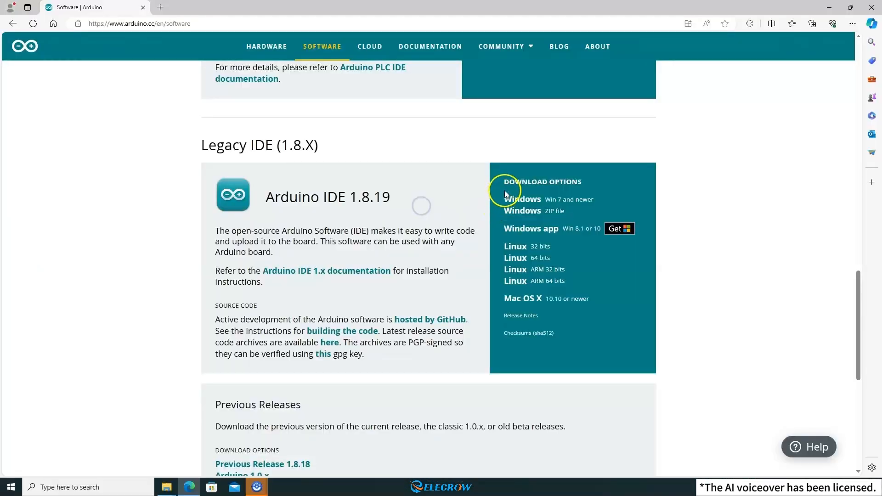
scroll(up, 3)
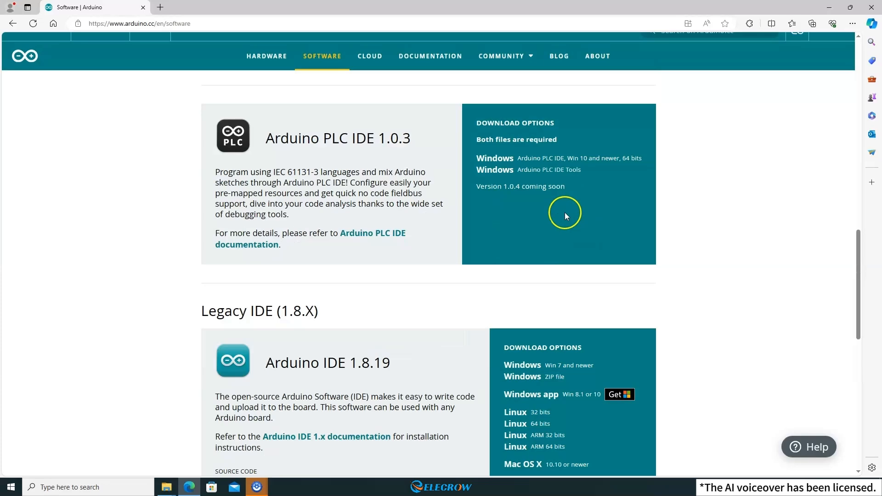
scroll(up, 3)
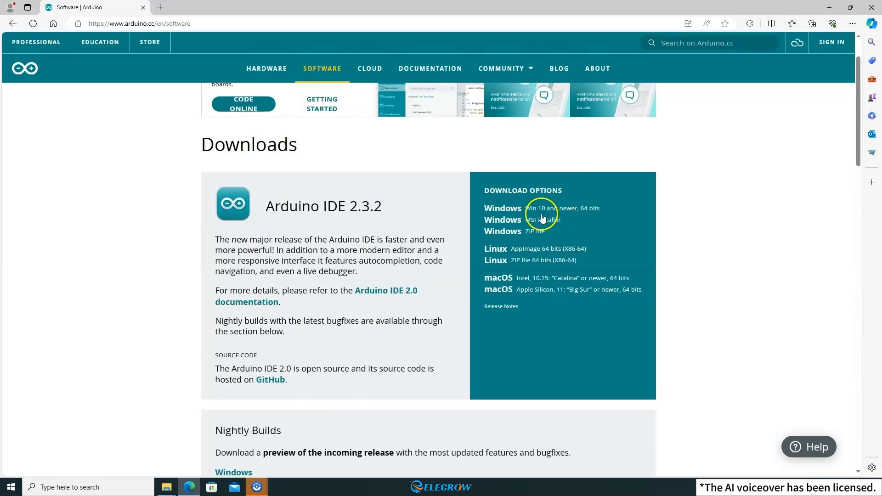
mouse_move(533, 215)
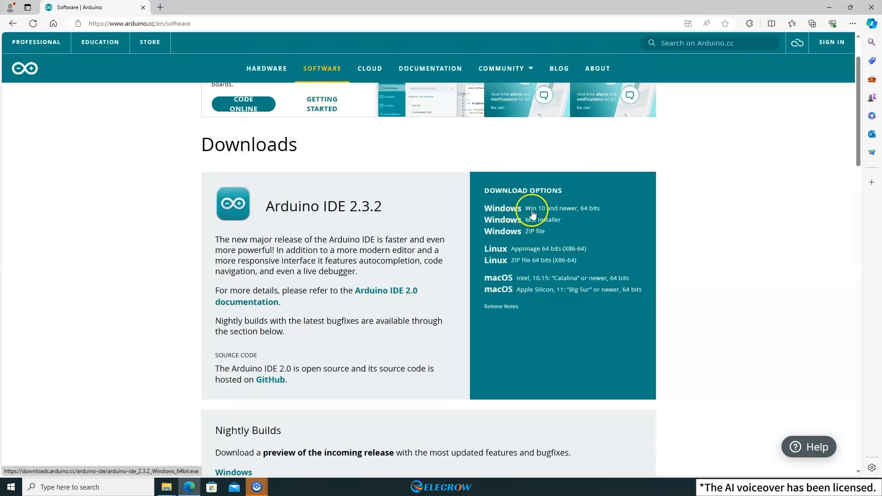
mouse_move(516, 224)
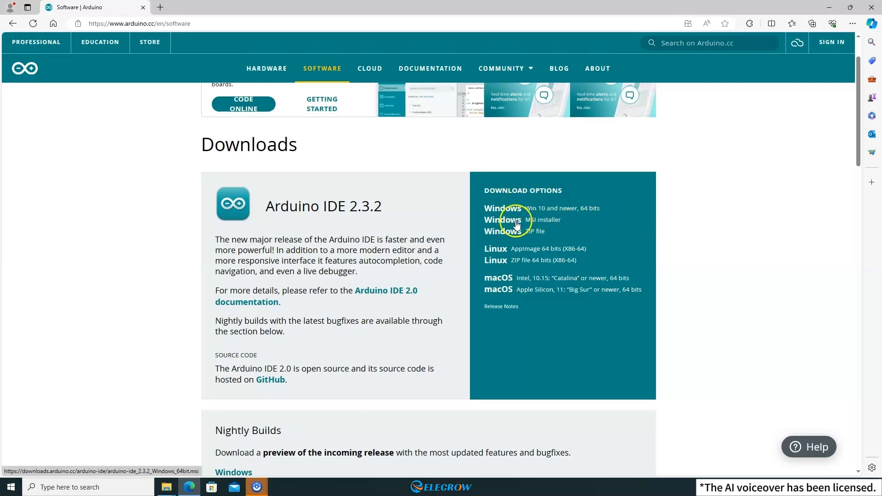
mouse_move(612, 235)
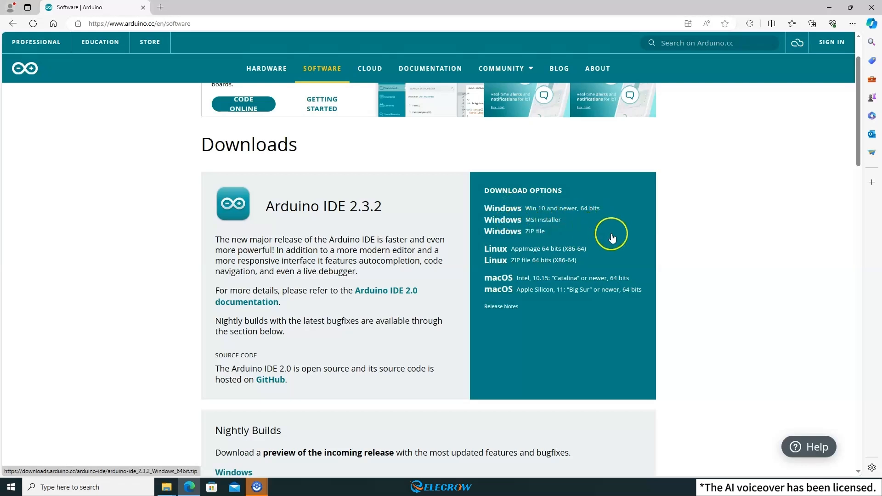
mouse_move(622, 239)
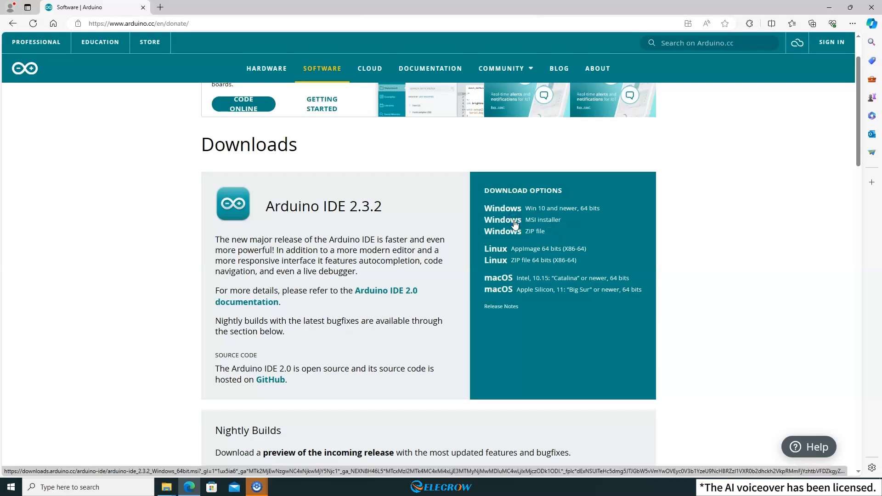
Step: Download the Arduino IDE 2.3.2 Windows MSI installer, skipping the donation and newsletter pages
click(503, 220)
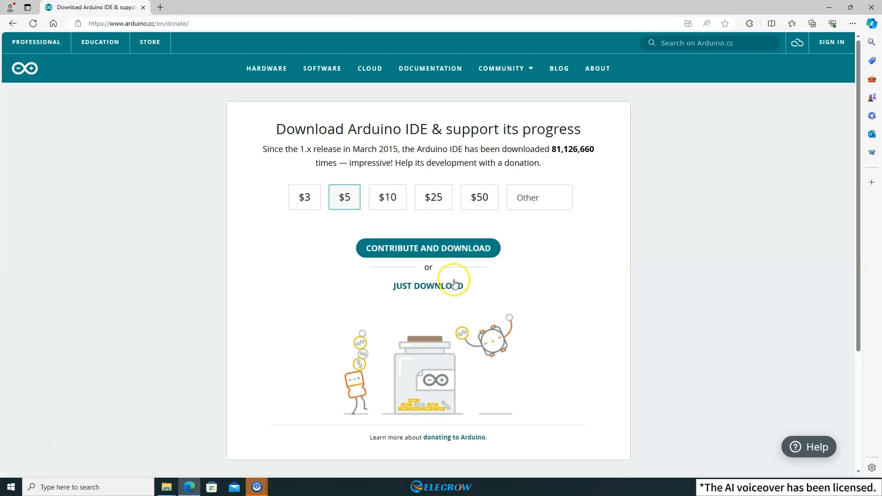
click(428, 287)
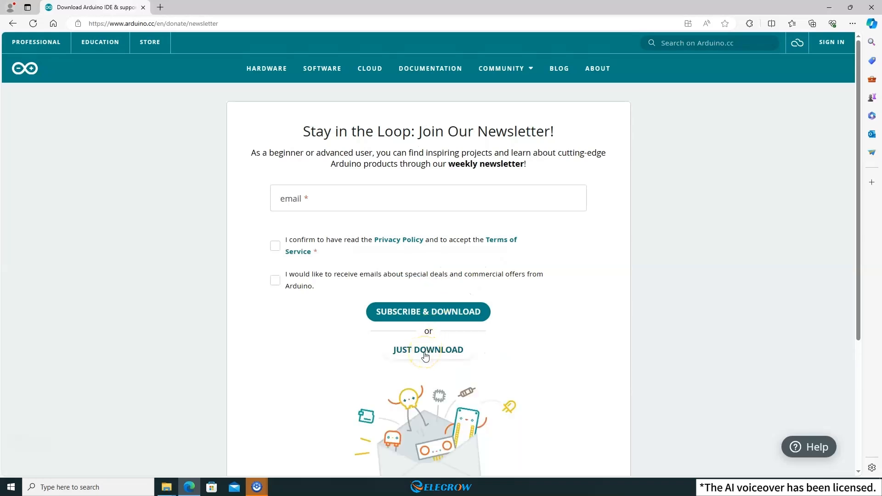
click(428, 350)
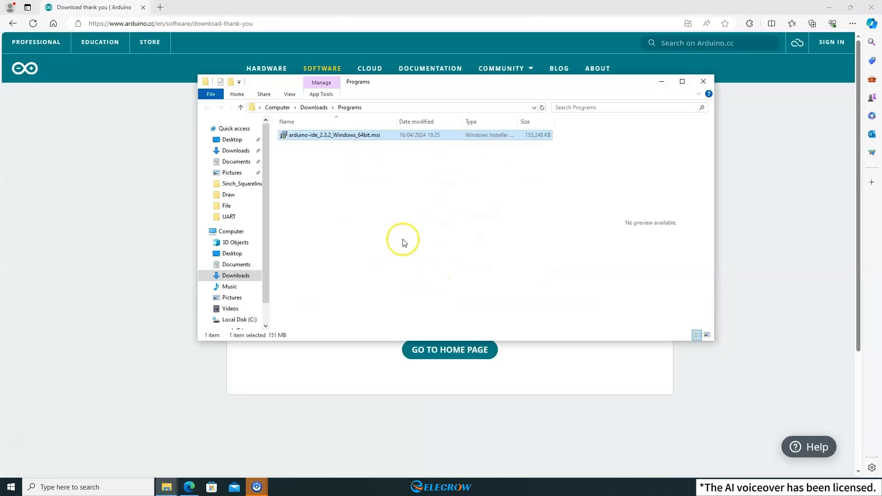
mouse_move(358, 135)
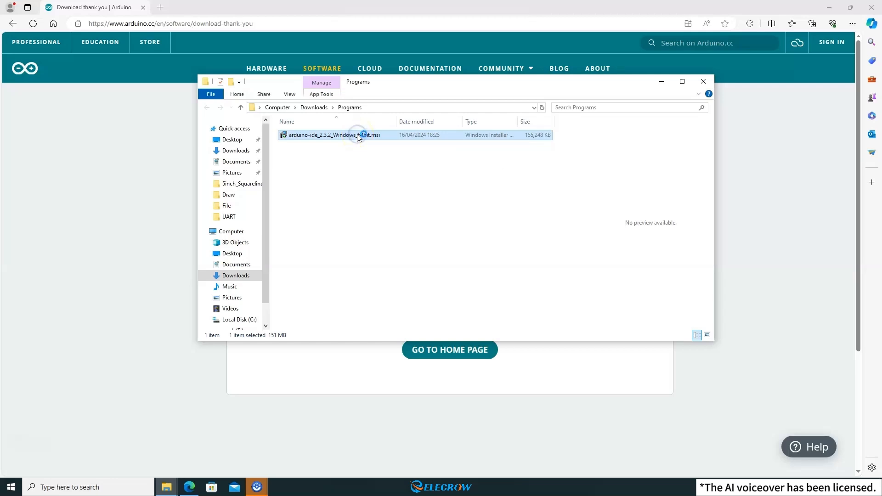
Step: Run arduino-ide_2.3.2_Windows_64bit.msi from Downloads > Programs to install Arduino IDE
double_click(353, 135)
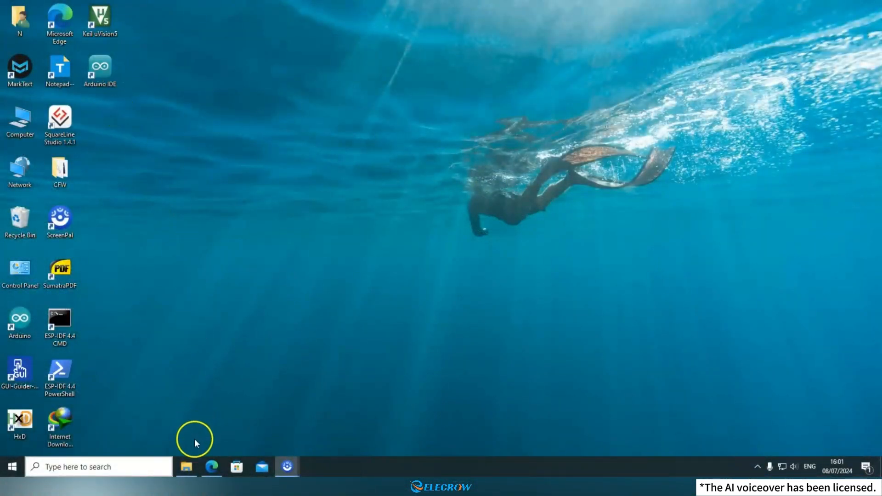
Step: Open Blink_LED.ino from CrowPanel_Pico > Code > Lesson_1_blink_LED > Blink_LED in Arduino IDE
click(186, 467)
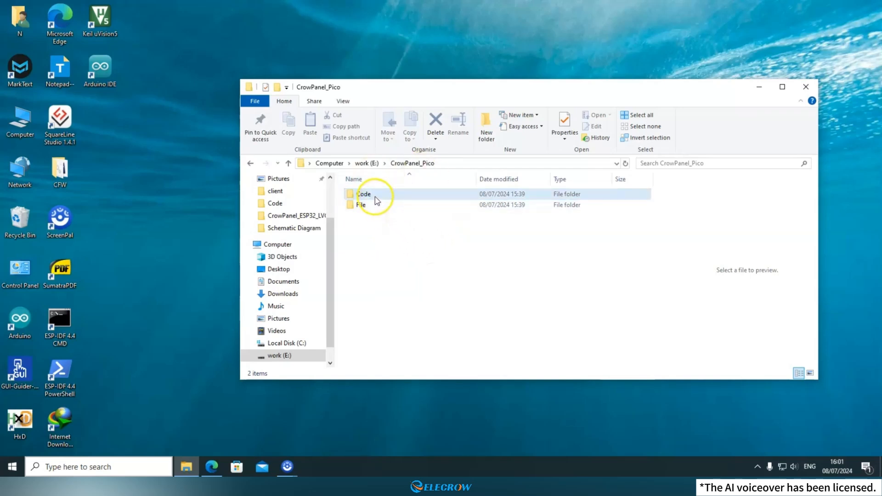
mouse_move(360, 198)
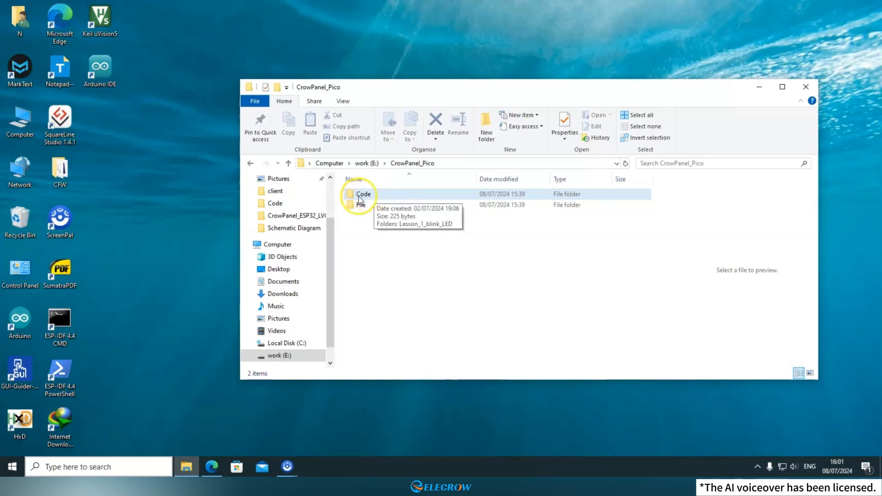
click(361, 194)
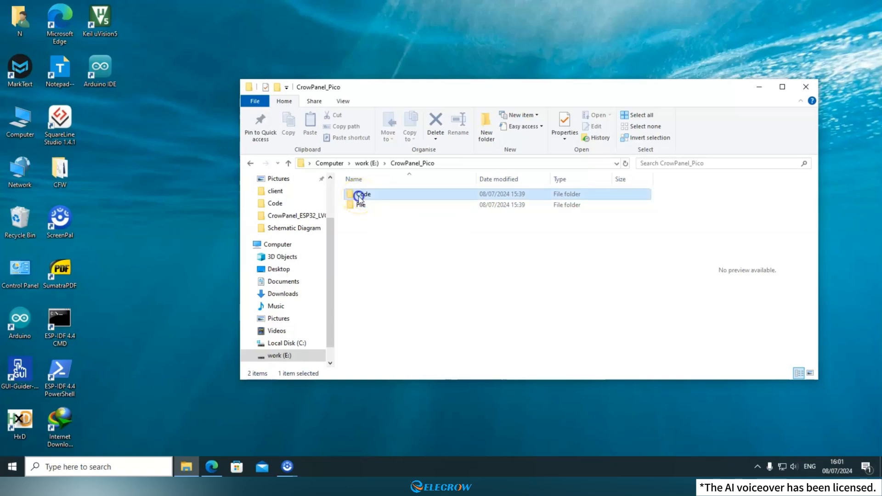
double_click(362, 194)
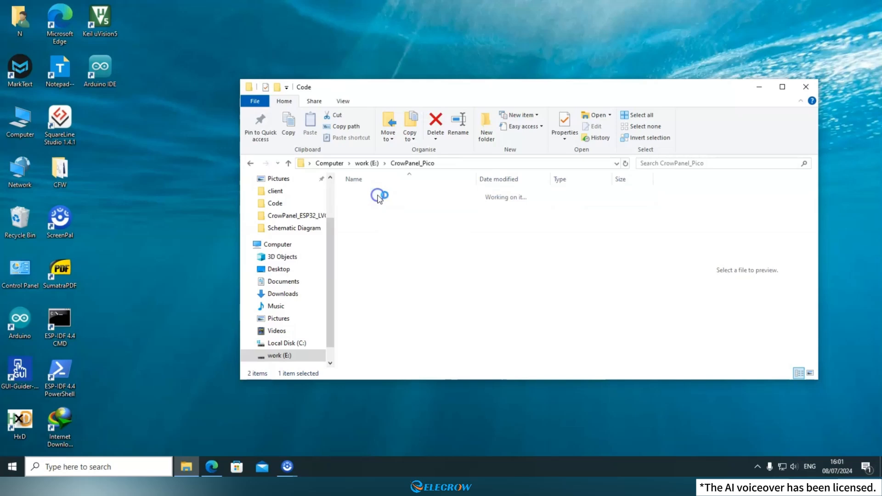
double_click(379, 197)
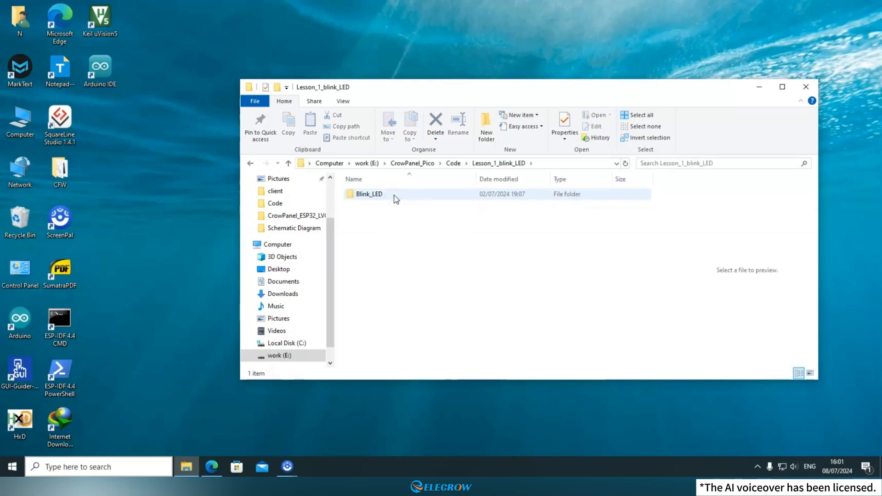
double_click(369, 194)
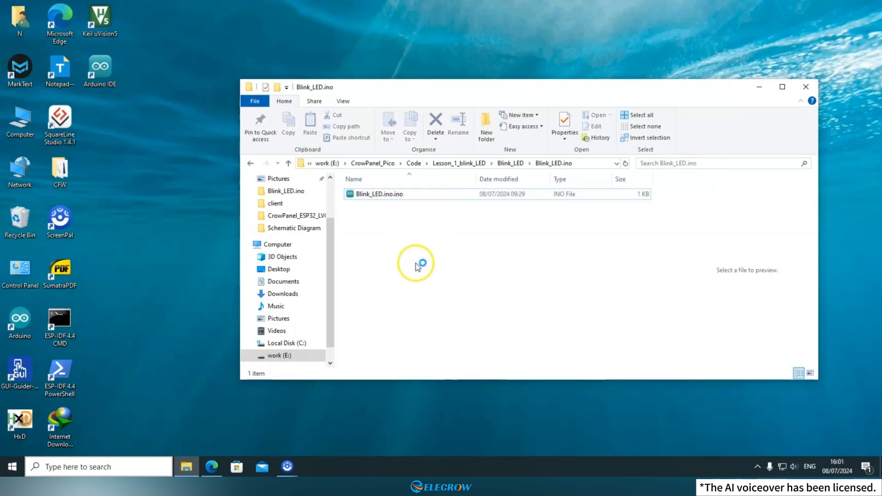
double_click(376, 194)
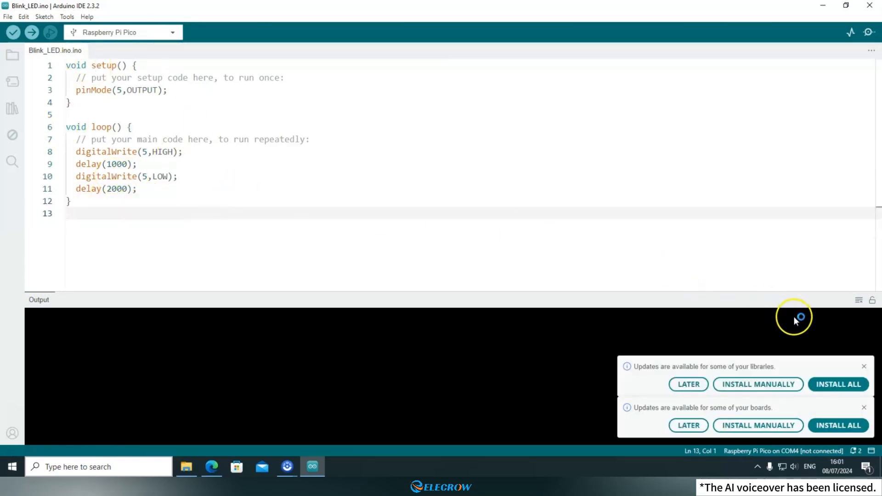
Step: Dismiss the update notices and open the Additional Boards Manager URLs editor in Preferences
click(862, 365)
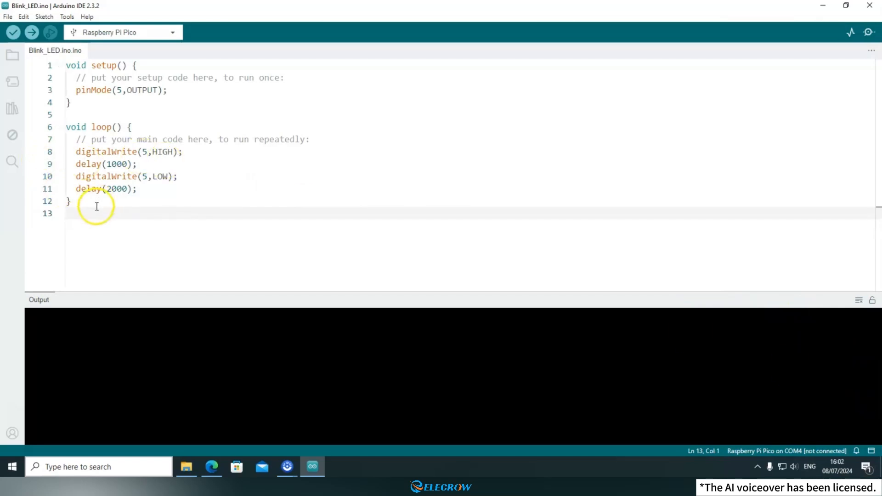
click(92, 212)
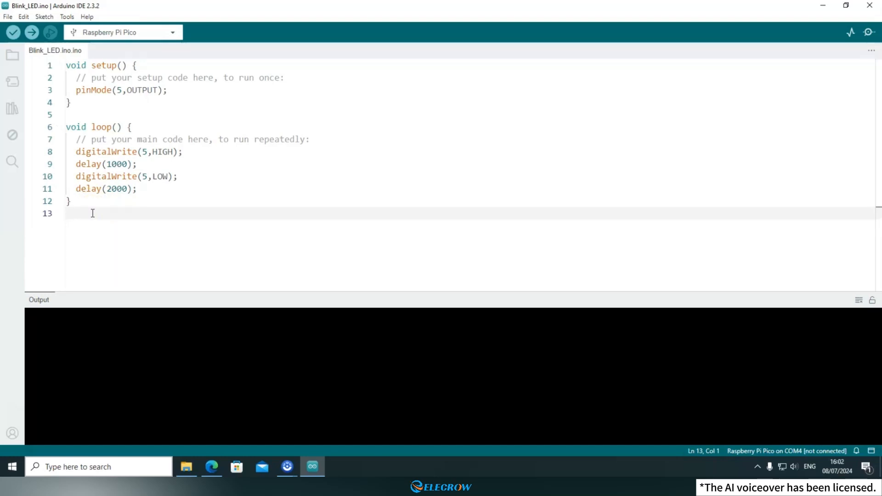
click(7, 17)
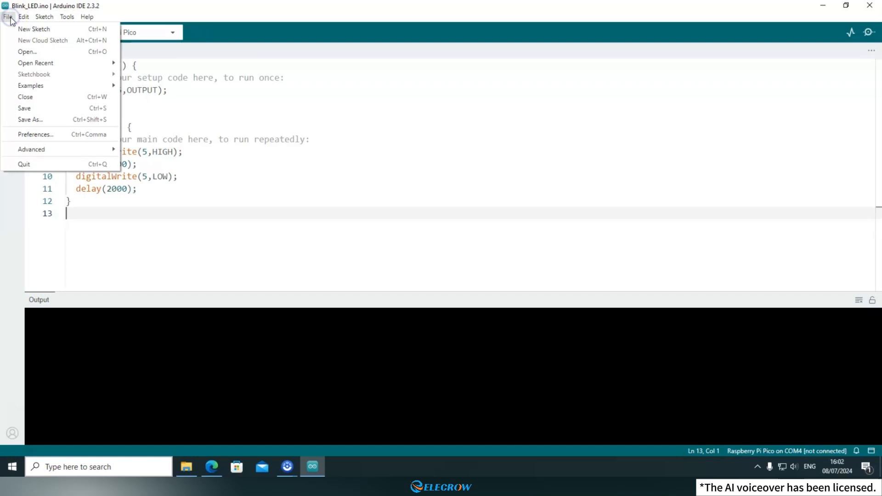
click(54, 138)
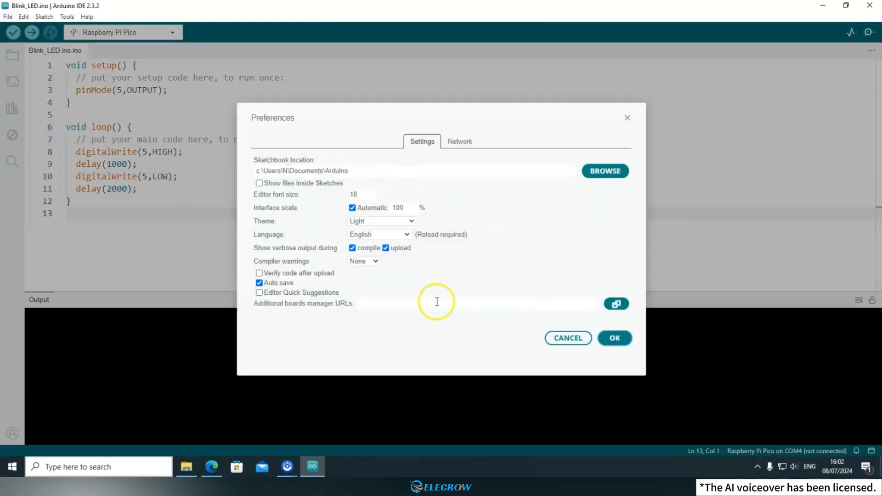
mouse_move(358, 305)
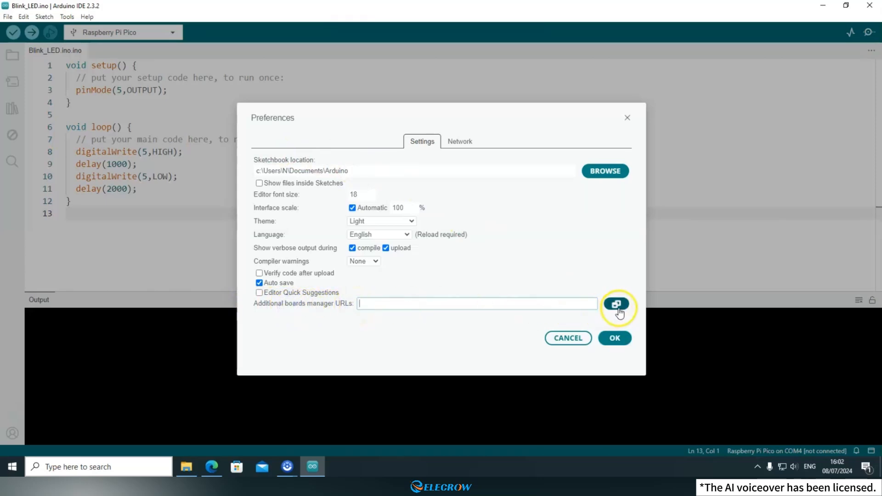
click(617, 304)
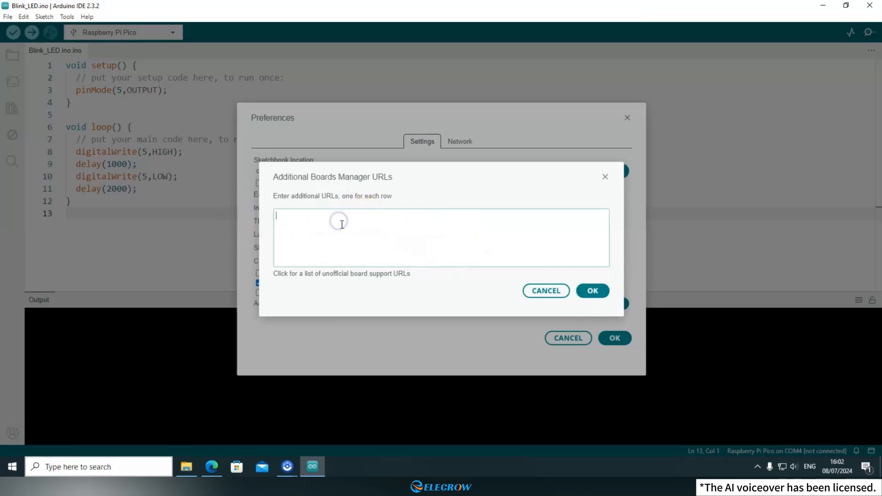
mouse_move(345, 225)
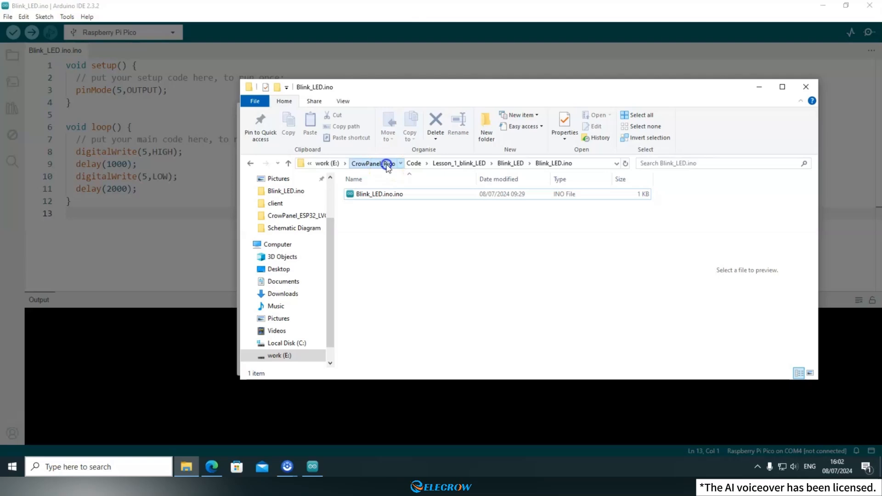
Step: Open Json.txt in CrowPanel_Pico's File folder, copy the RP2040 package URL, and close it
click(387, 163)
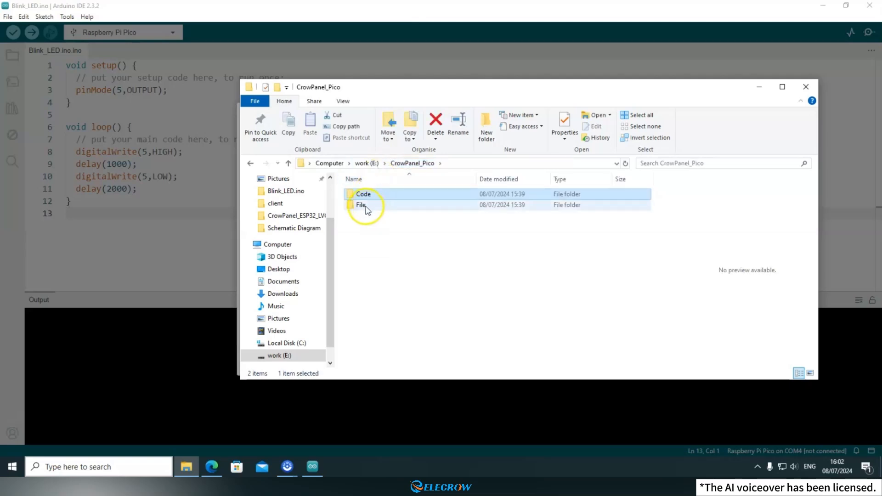
double_click(361, 205)
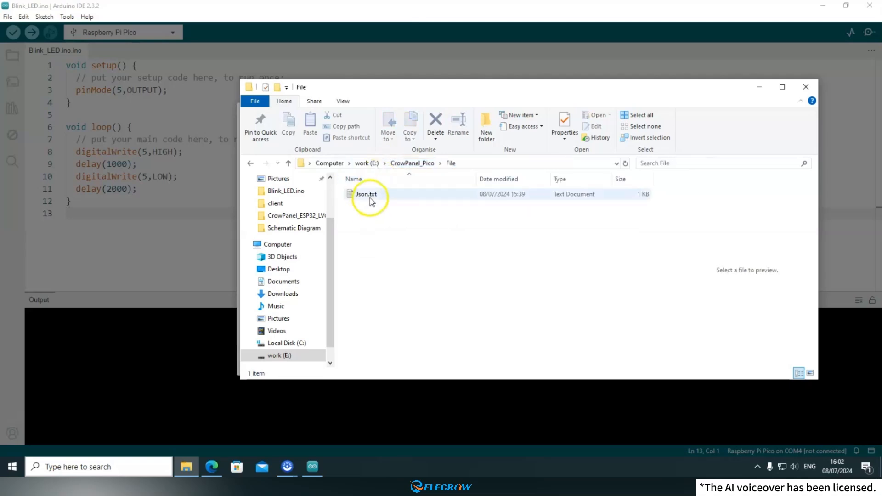
click(365, 194)
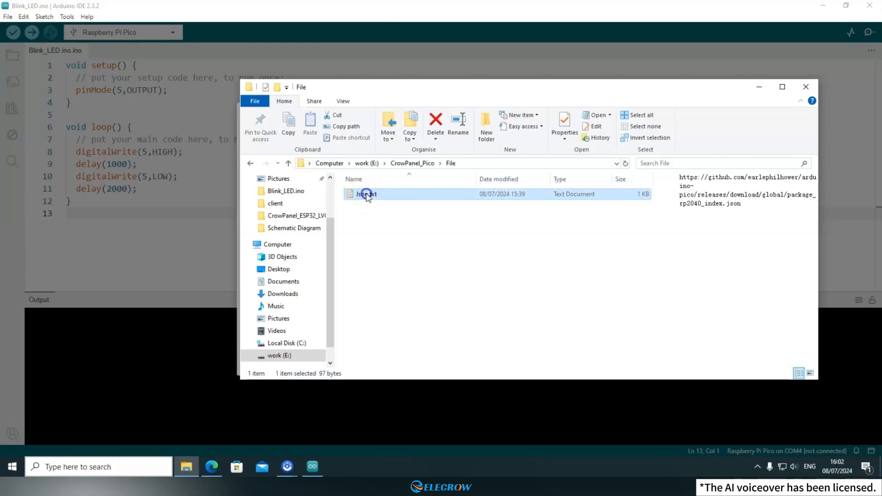
double_click(365, 194)
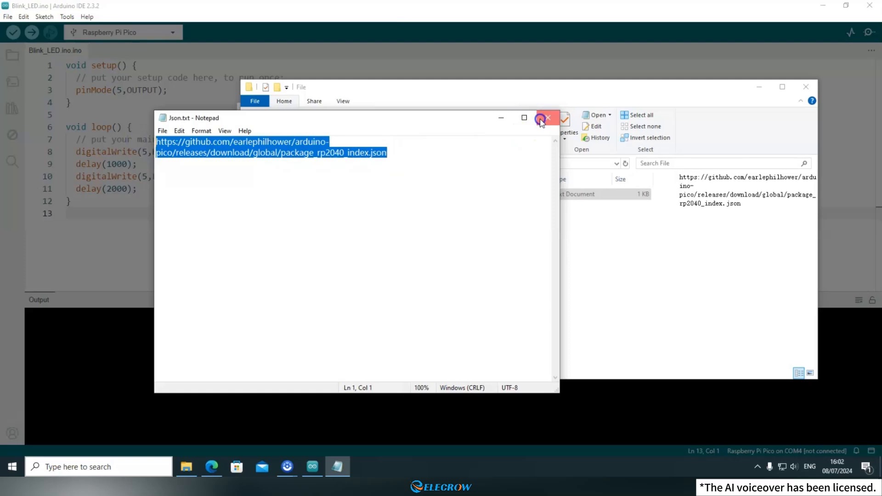
click(545, 118)
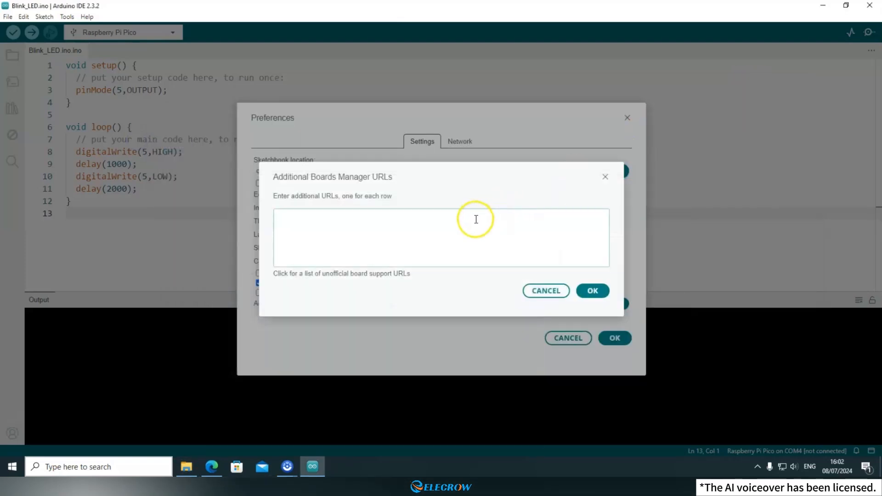
Step: Save the earlephilhower arduino-pico package_rp2040 index URL as an additional boards manager URL
text(https://github.com/earlephilhower/arduino-pico/releases/download/global/package_rp2040_index.json)
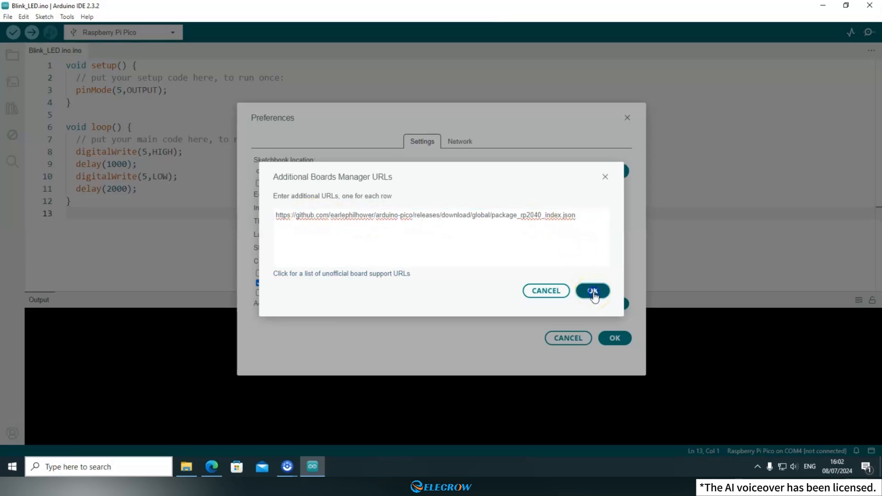
click(593, 291)
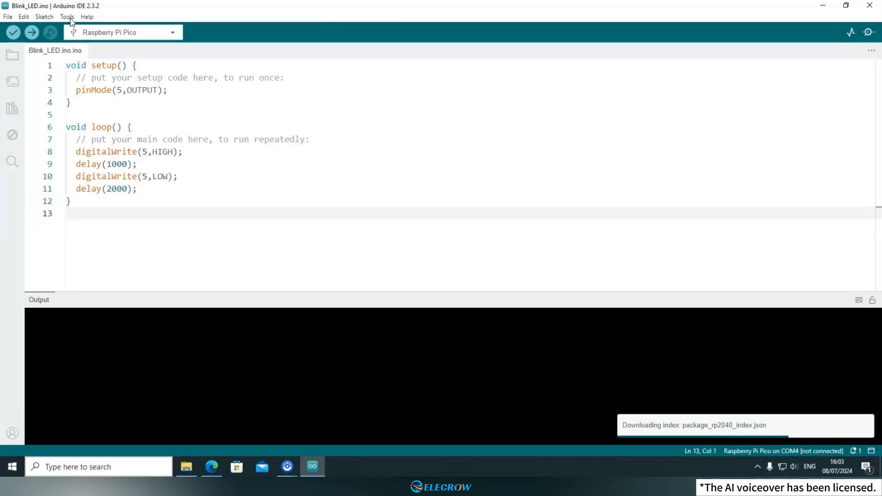
click(68, 17)
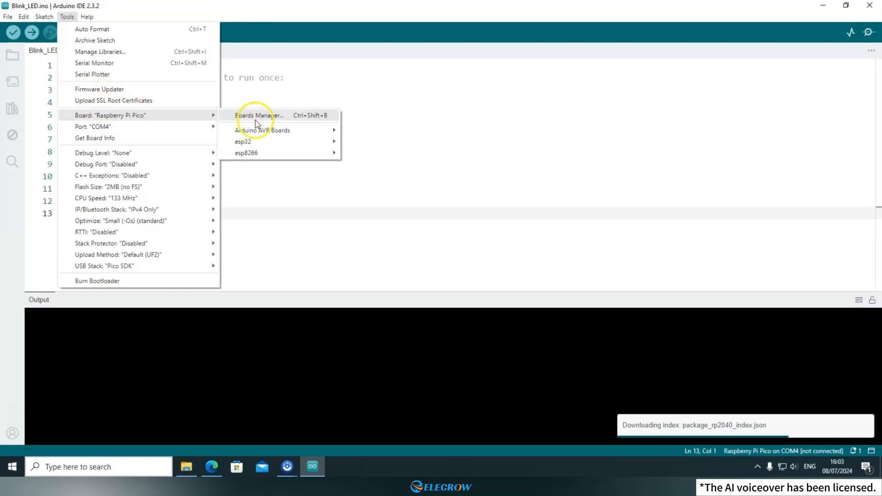
click(260, 116)
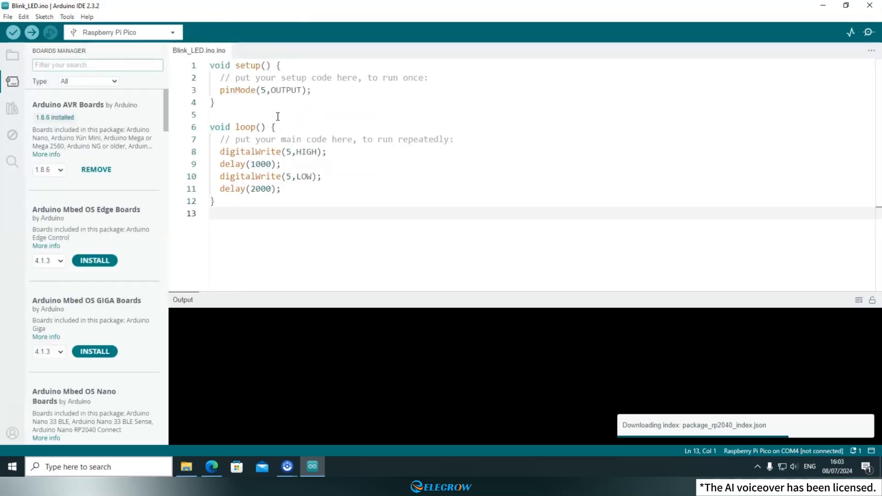
text(rp2040)
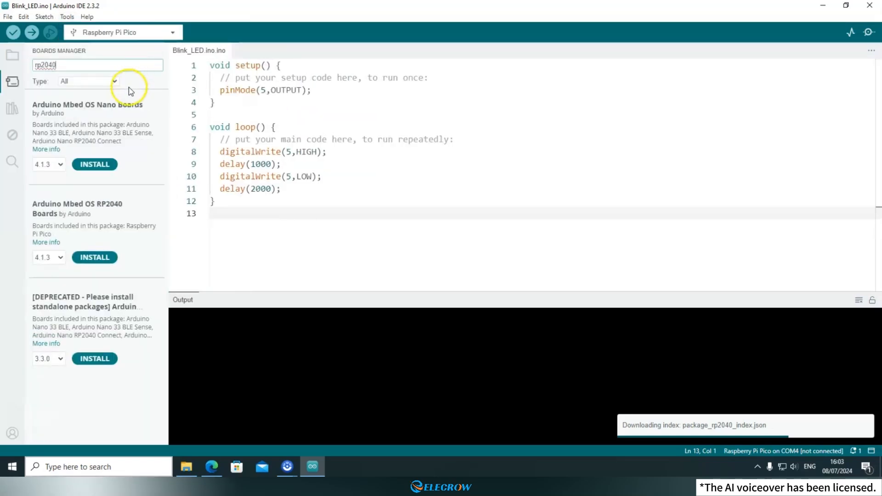
mouse_move(114, 180)
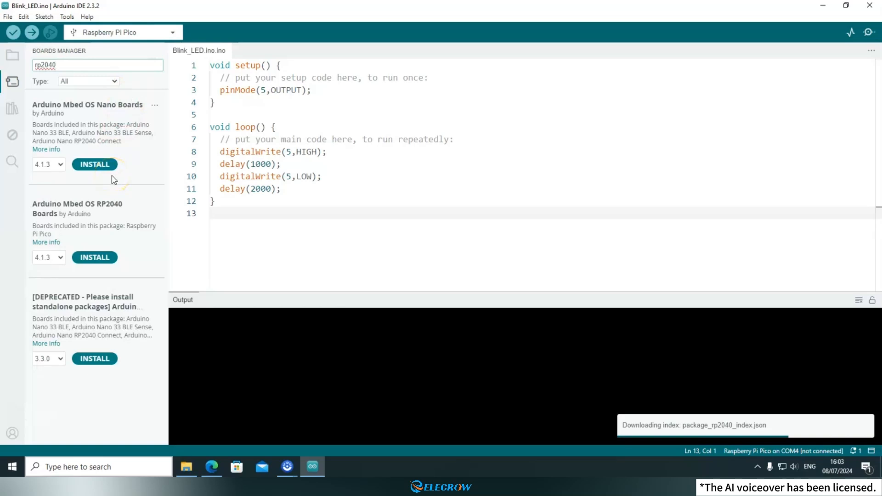
click(75, 66)
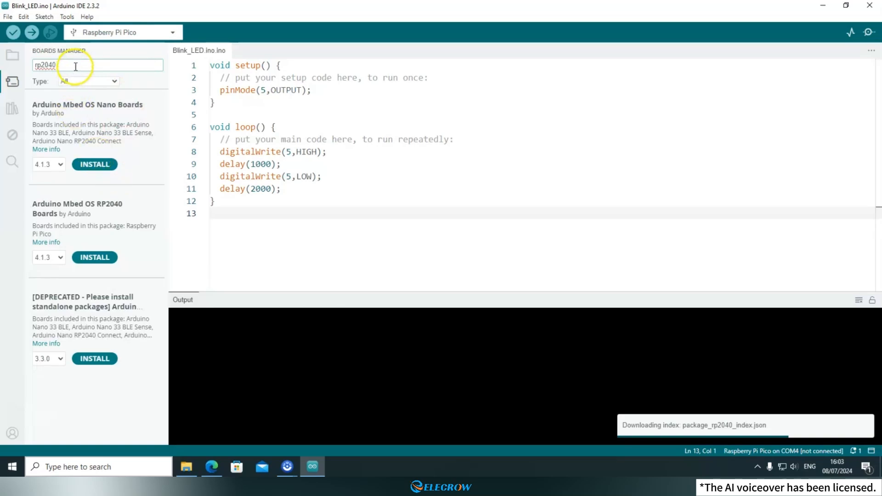
click(12, 80)
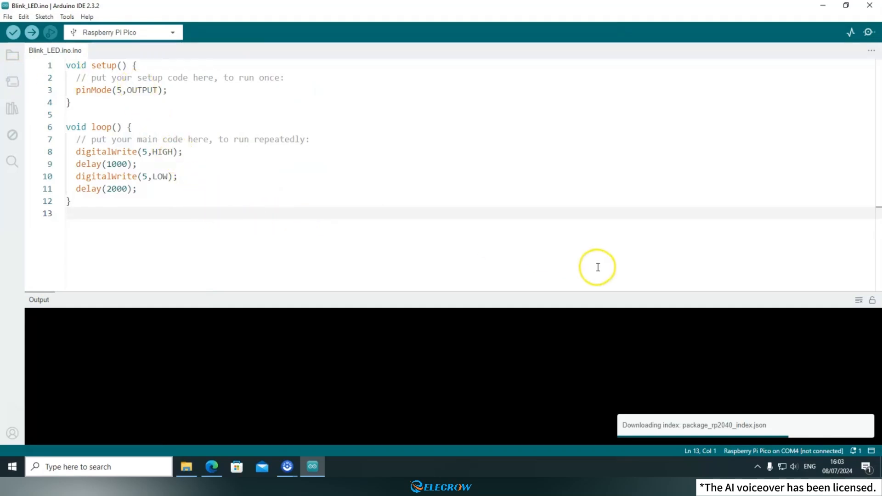
mouse_move(824, 435)
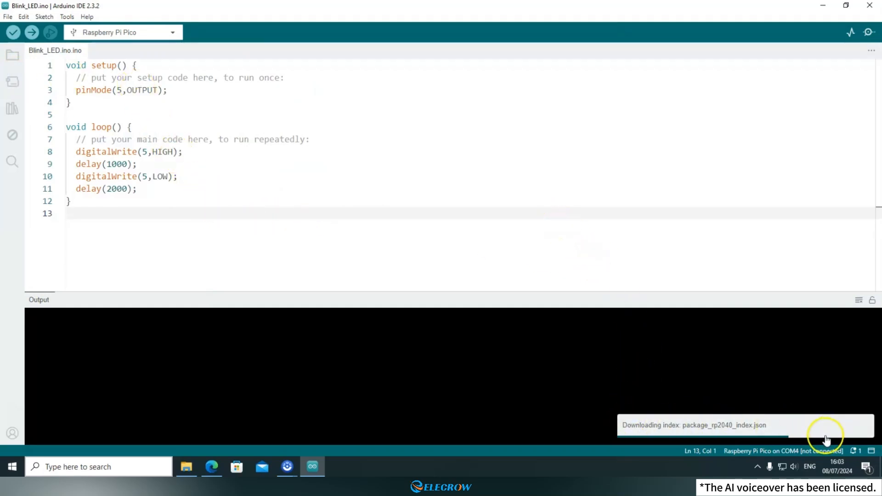
mouse_move(660, 444)
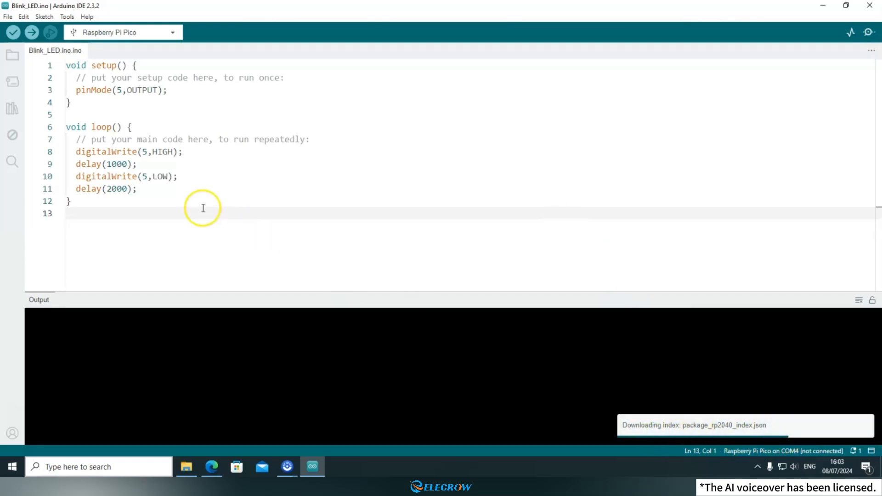
mouse_move(202, 208)
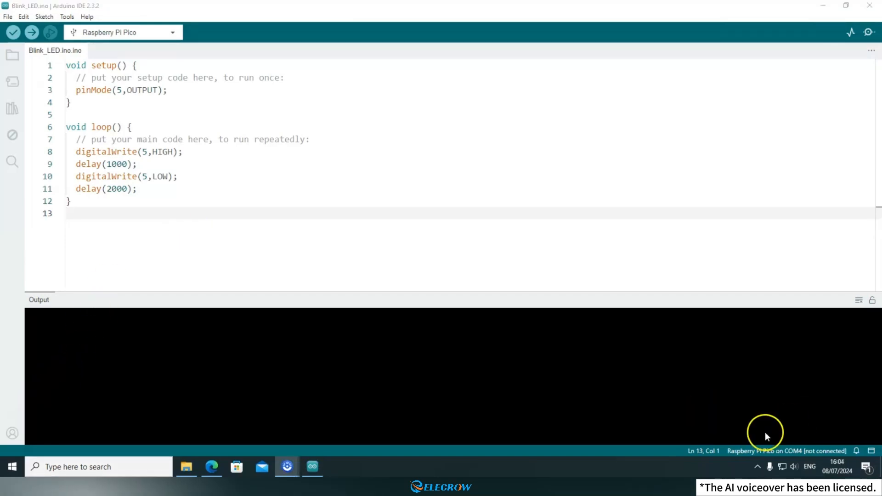
Step: Install the Raspberry Pi Pico/RP2040 package 3.9.3 by Earle F. Philhower from Boards Manager
click(67, 16)
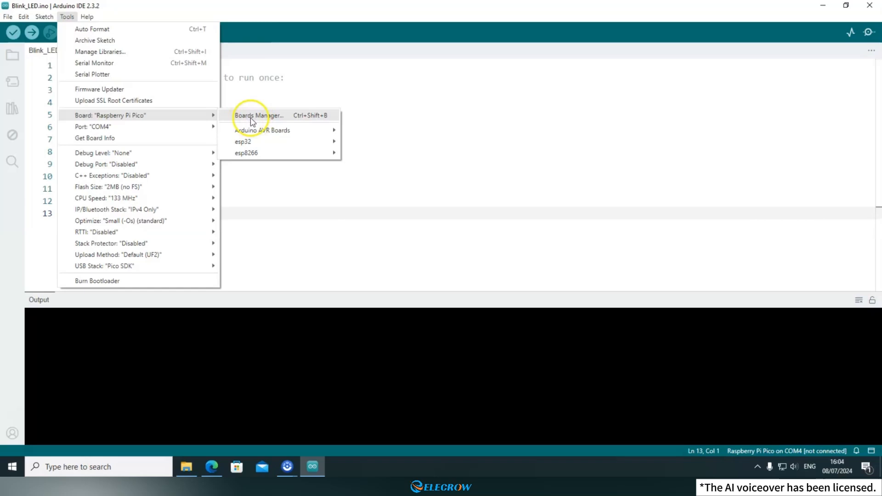
click(259, 116)
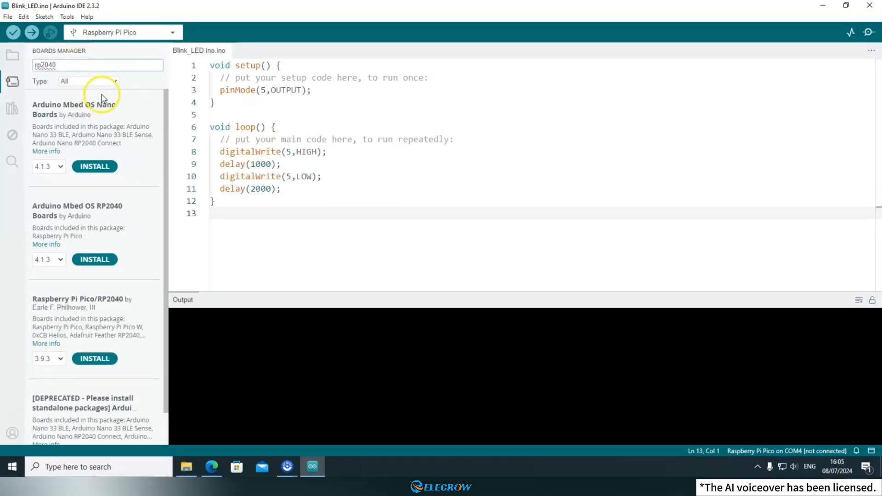
scroll(down, 3)
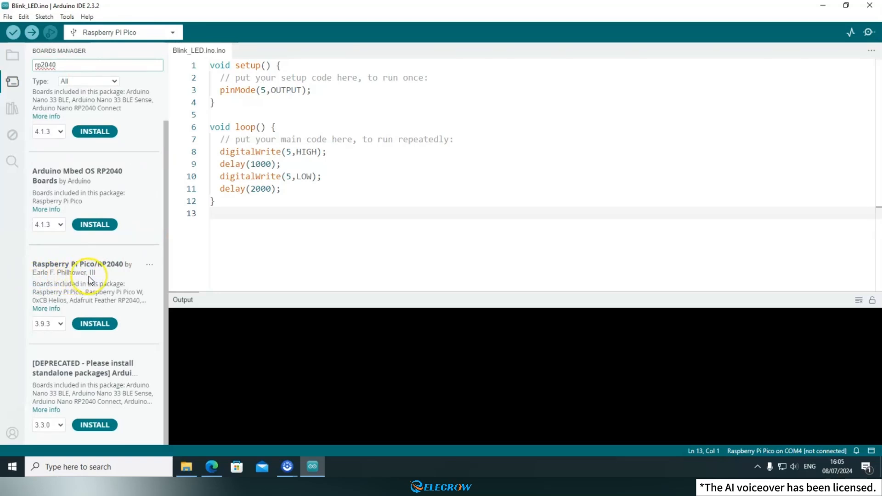
mouse_move(36, 282)
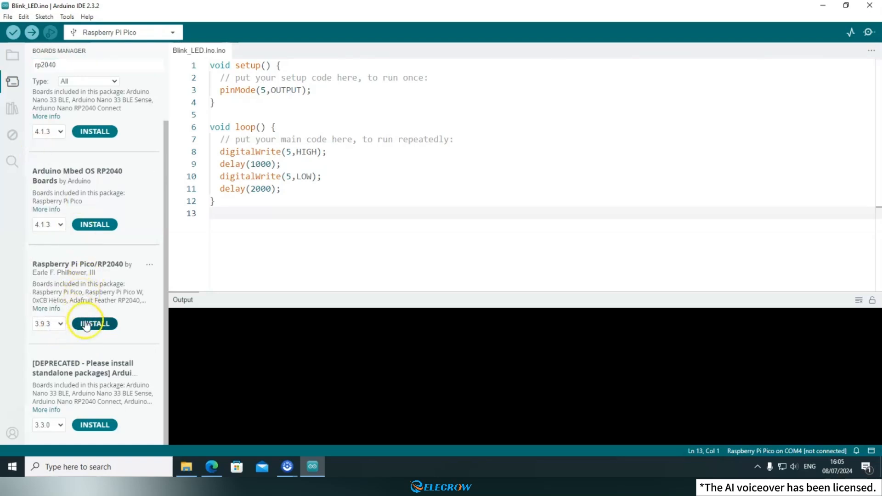
click(94, 324)
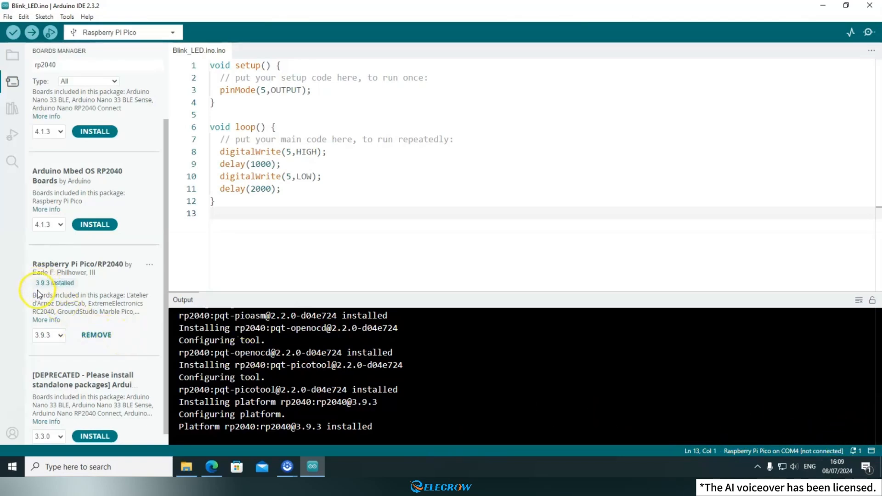
mouse_move(80, 281)
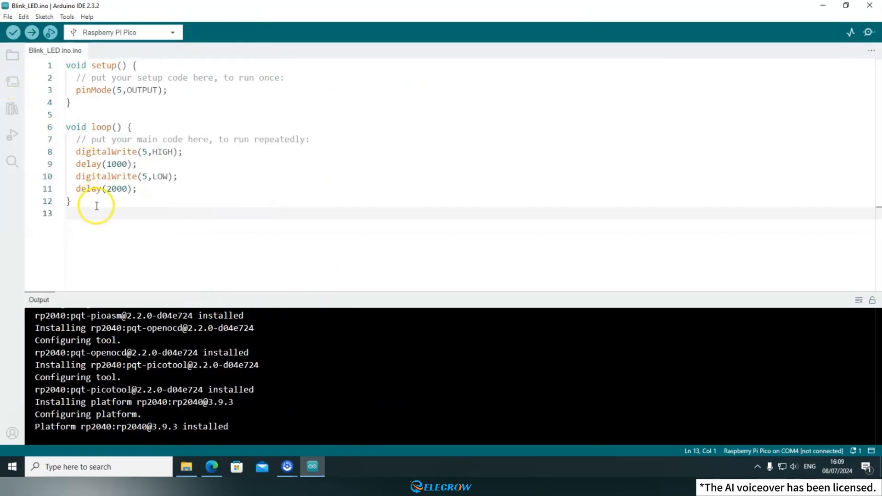
Step: Set the target board to Raspberry Pi Pico under the Raspberry Pi Pico/RP2040 family
click(67, 17)
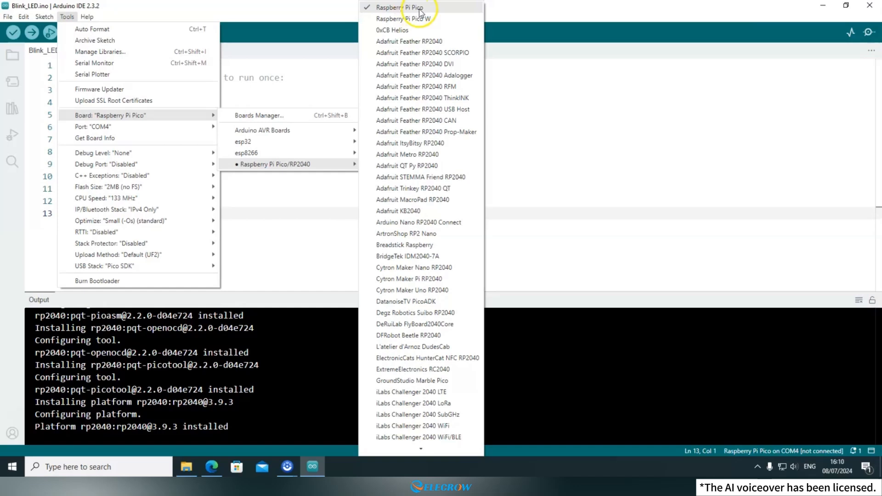
mouse_move(405, 22)
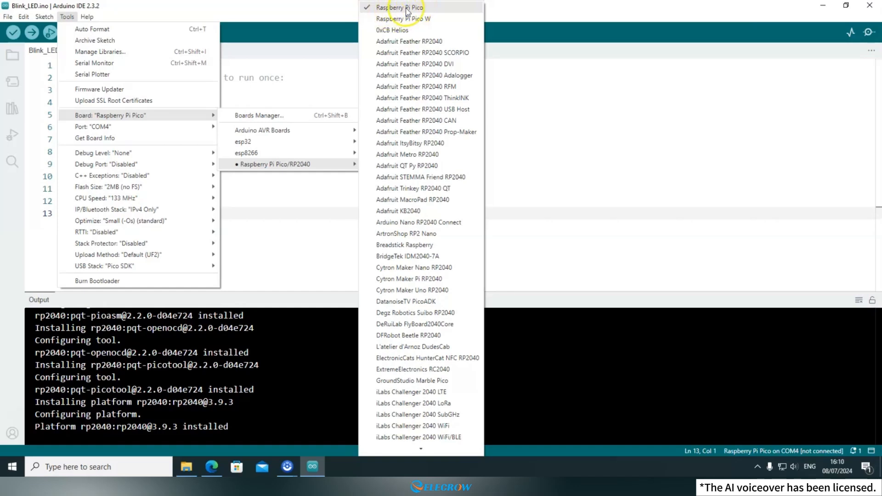
mouse_move(393, 9)
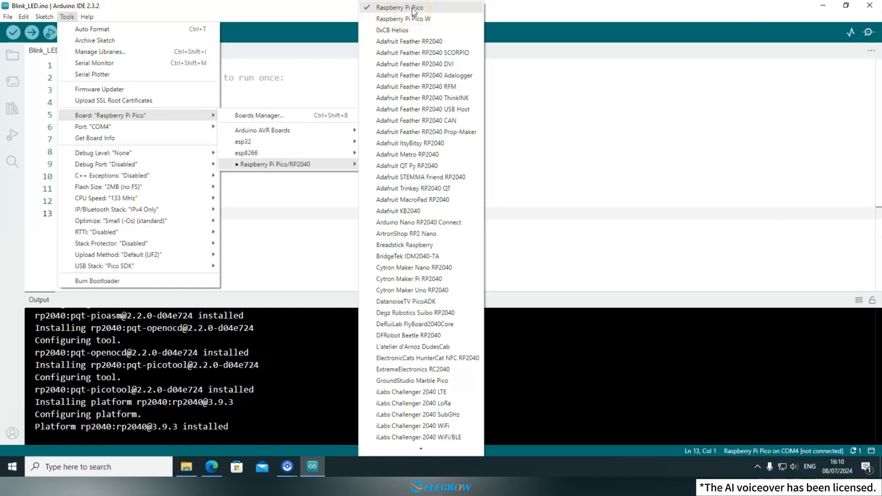
click(400, 7)
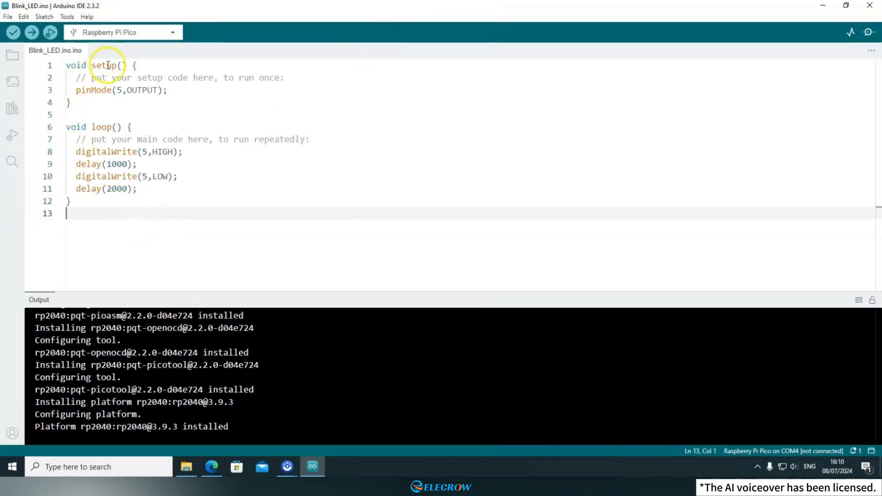
mouse_move(216, 192)
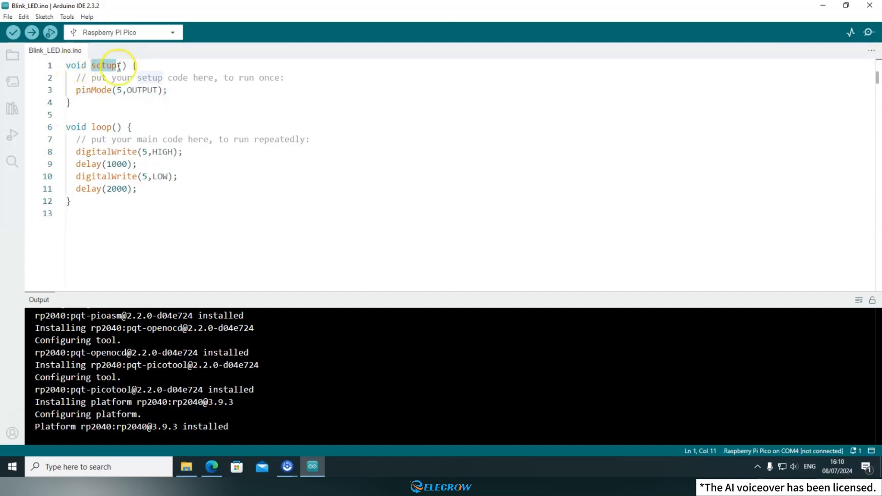
click(94, 97)
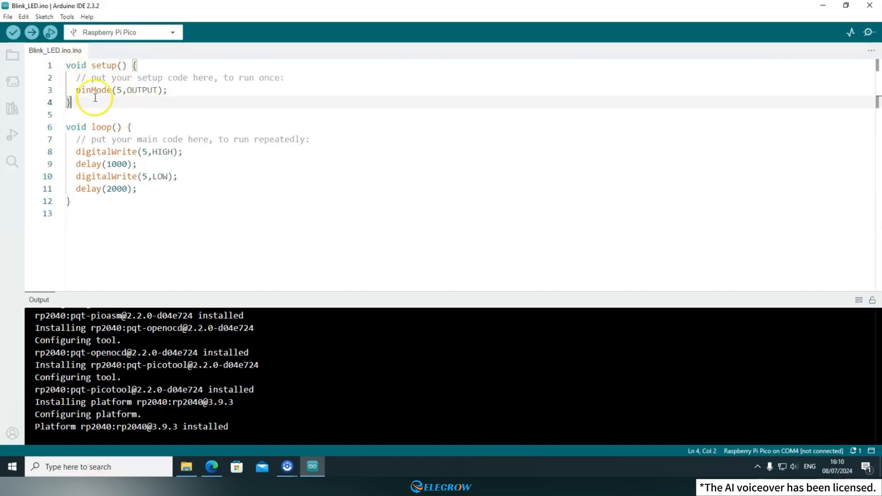
triple_click(112, 90)
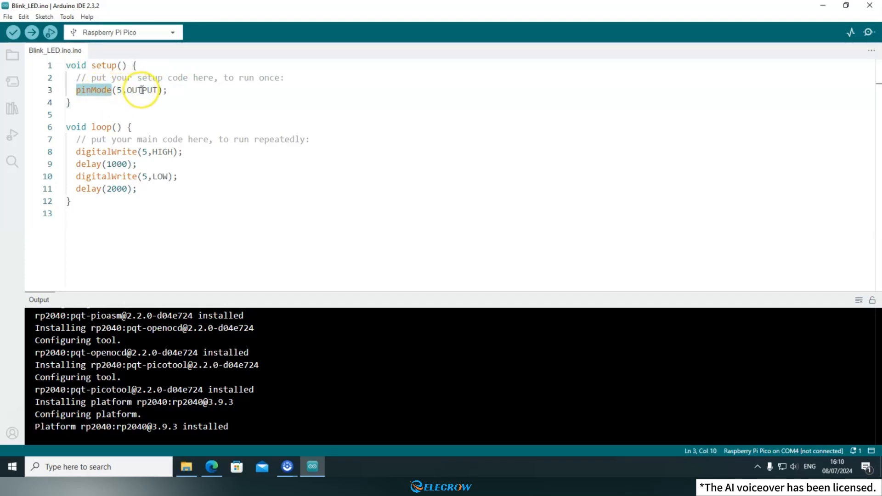
click(116, 91)
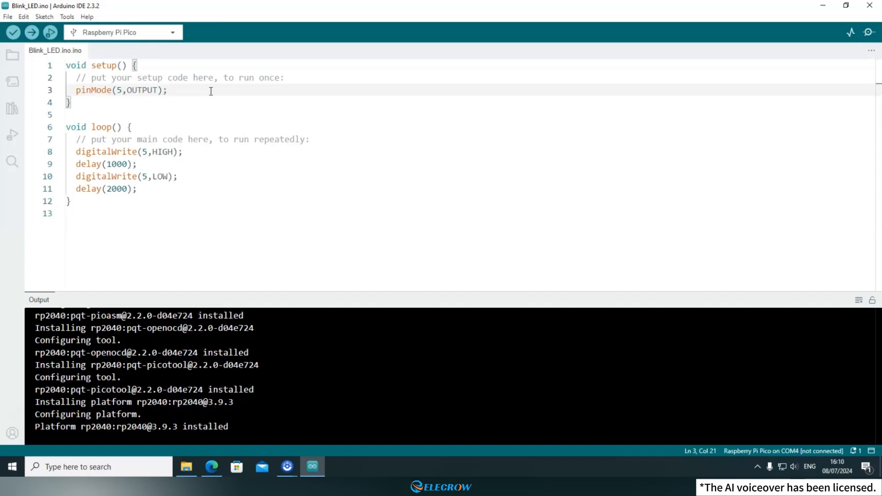
Step: Open File > Schematic Diagram and select CrowPanel_Pico_Display-2.4_V1.0_SCH.pdf
click(186, 468)
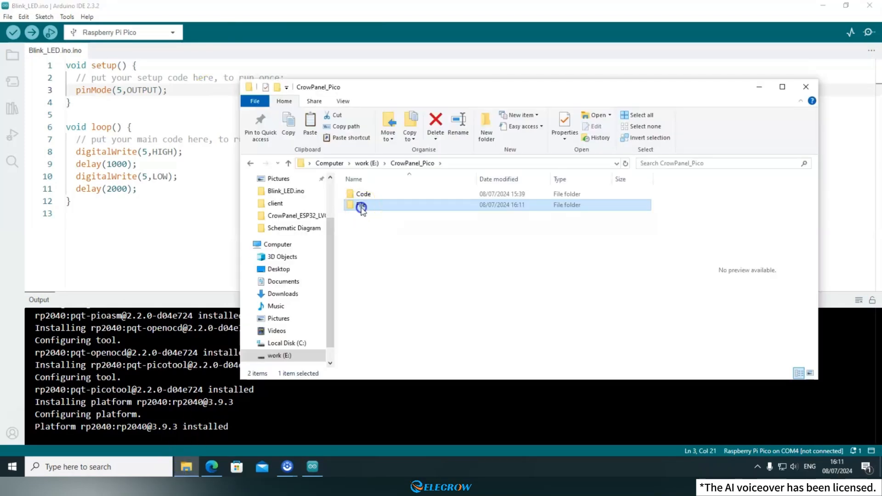
double_click(362, 206)
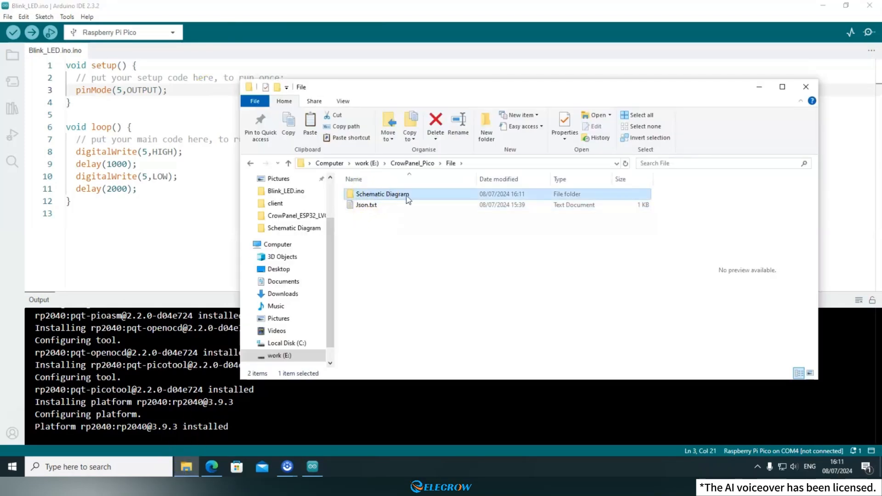
double_click(383, 194)
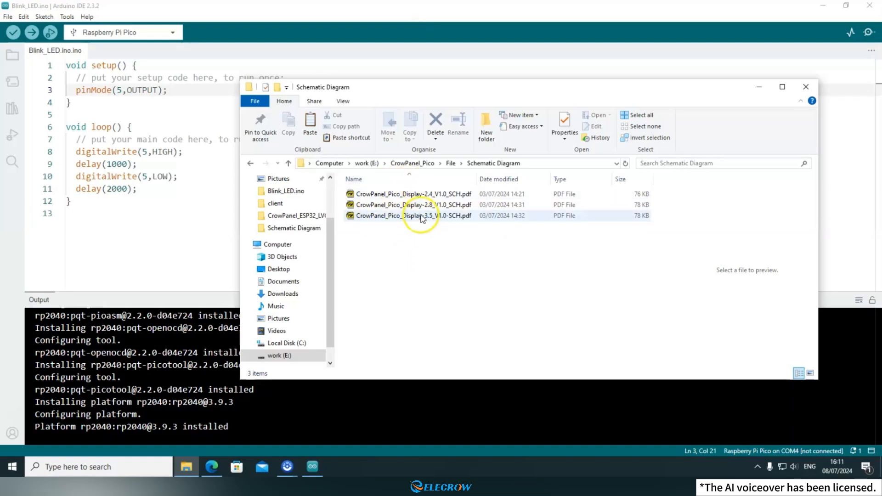
click(423, 194)
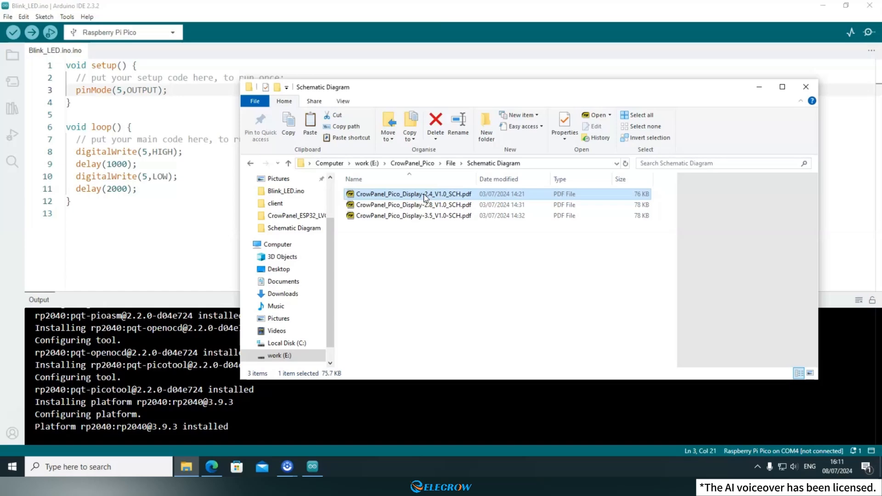
Step: Open the 2.4-inch display schematic PDF and locate GP5 on the UART1 connector
double_click(414, 194)
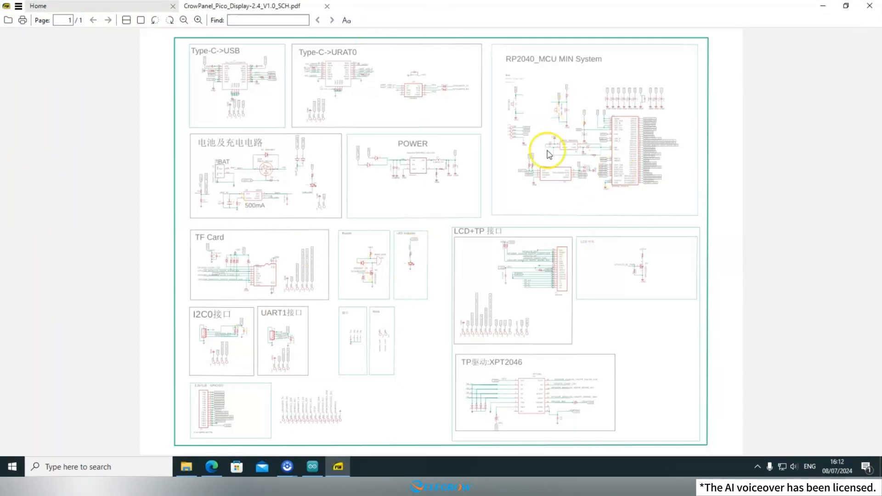
mouse_move(668, 133)
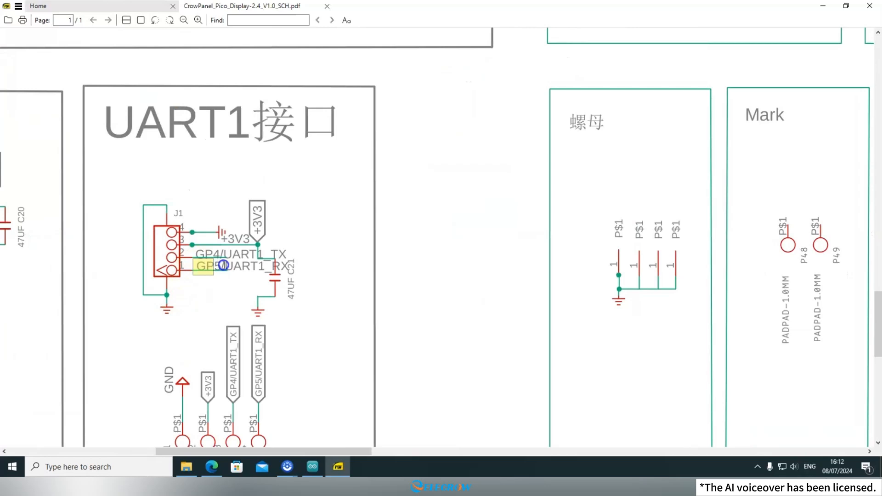
click(217, 307)
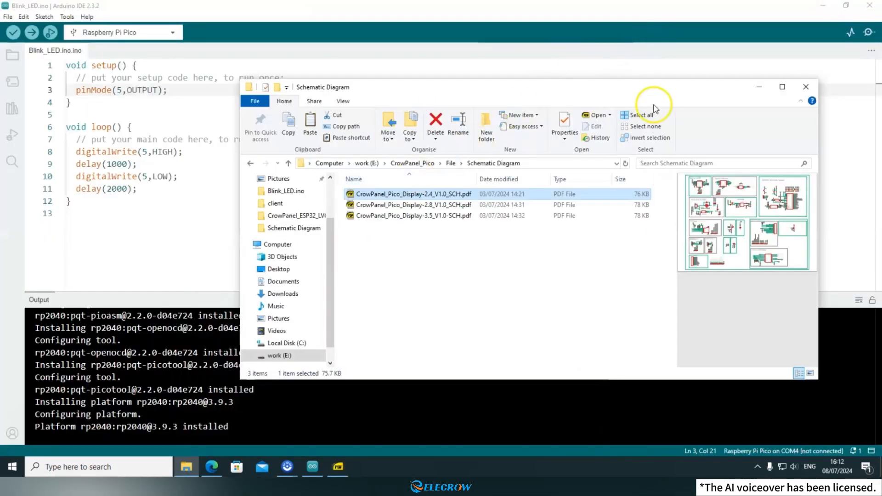
click(807, 87)
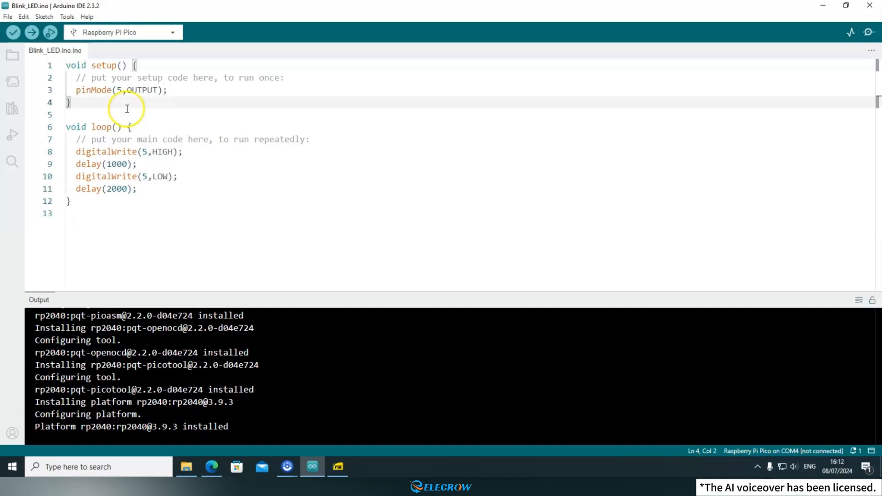
double_click(90, 127)
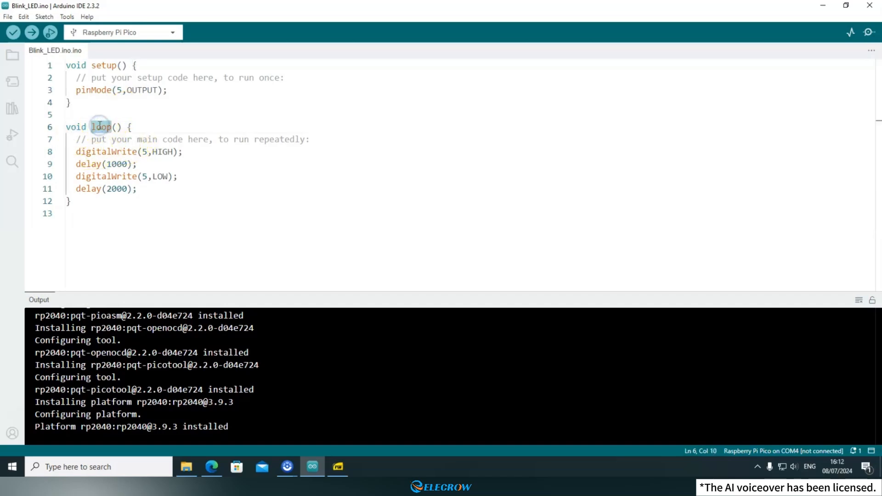
double_click(100, 127)
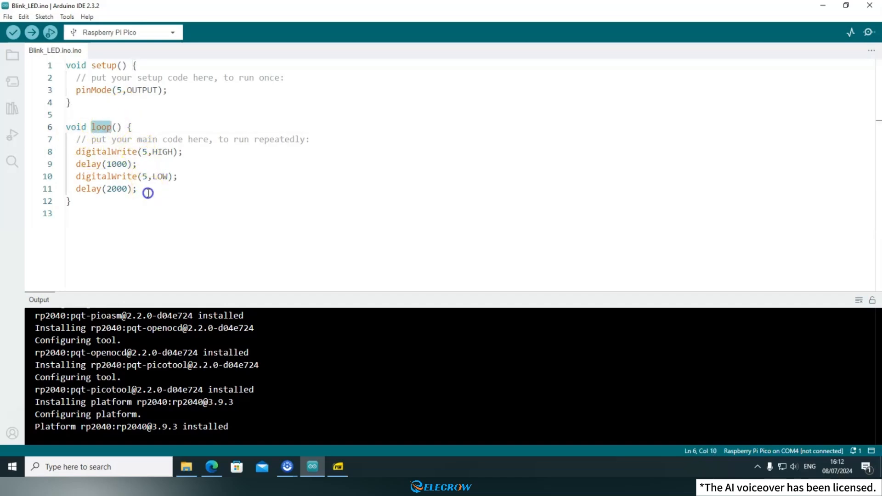
drag(76, 152, 138, 188)
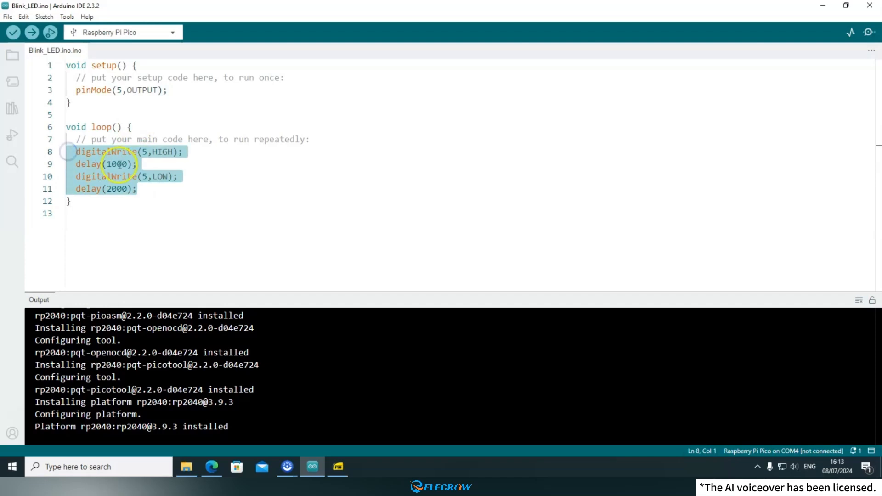
click(135, 189)
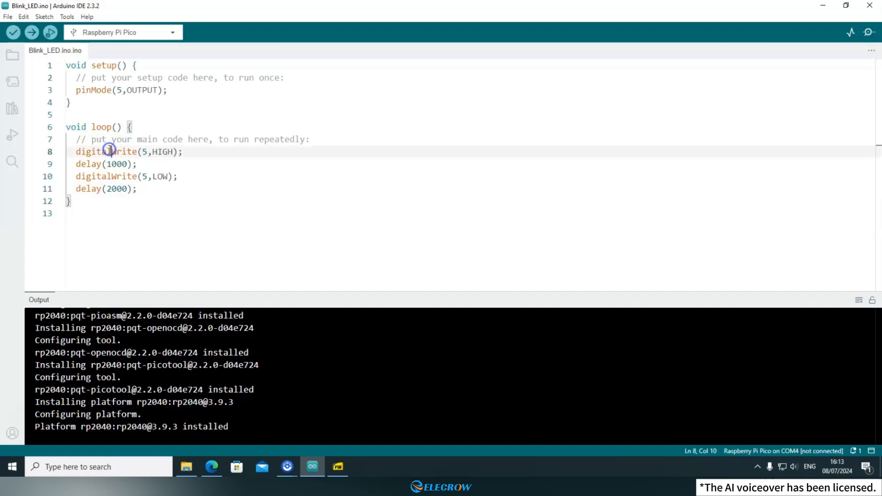
double_click(109, 152)
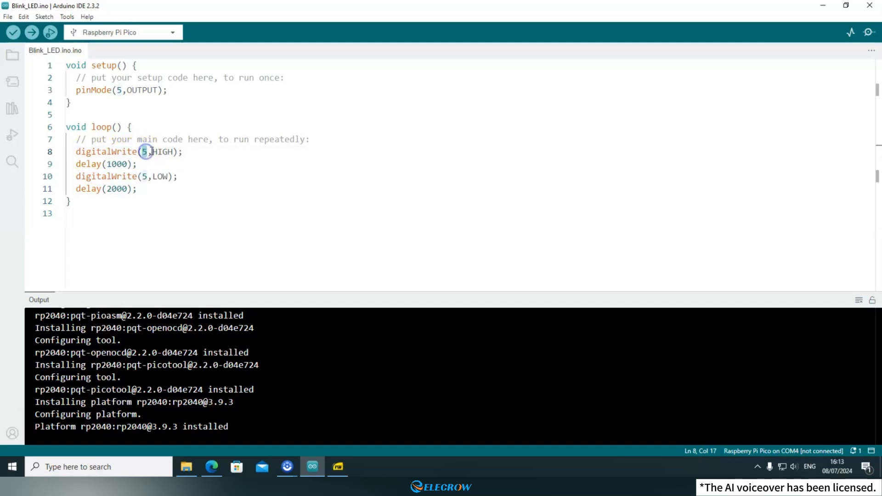
double_click(162, 152)
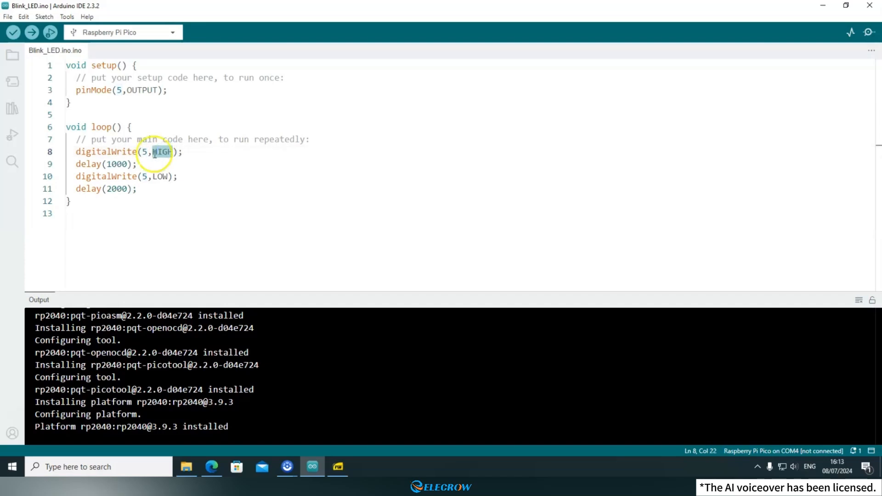
mouse_move(99, 170)
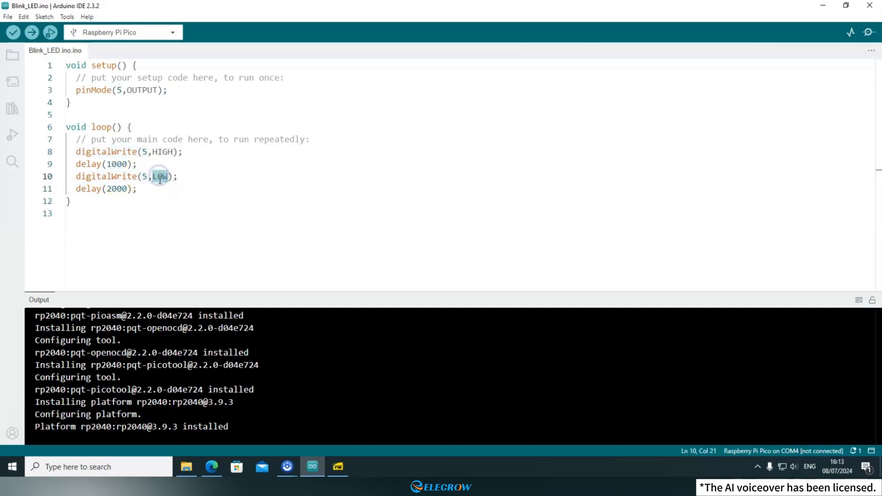
click(144, 189)
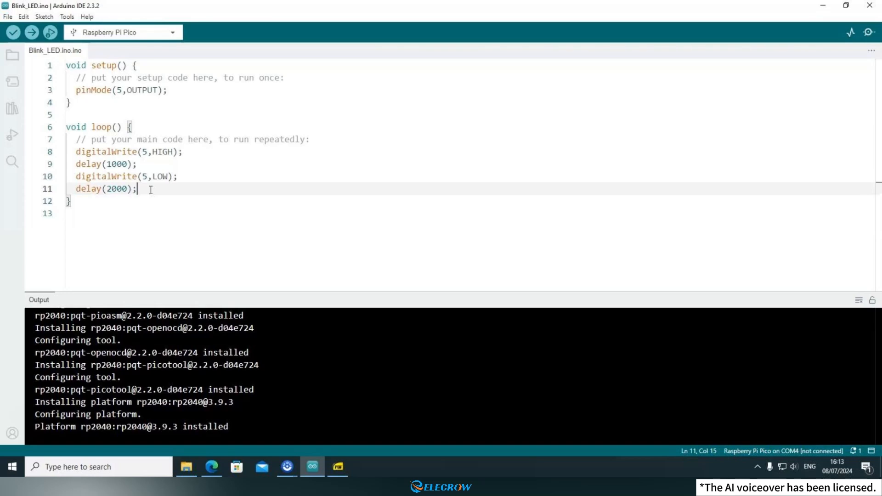
mouse_move(77, 25)
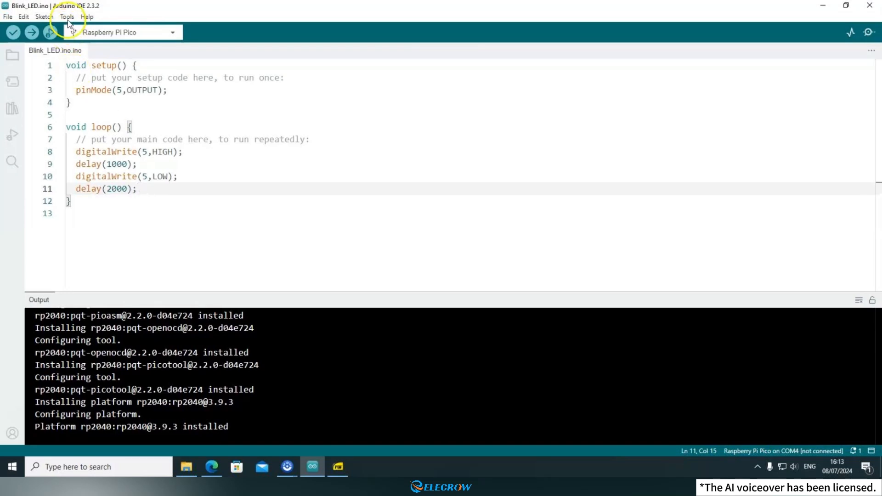
Step: Set the Pico's port to COM4 and verify COM4 is ticked in the port menu
click(67, 17)
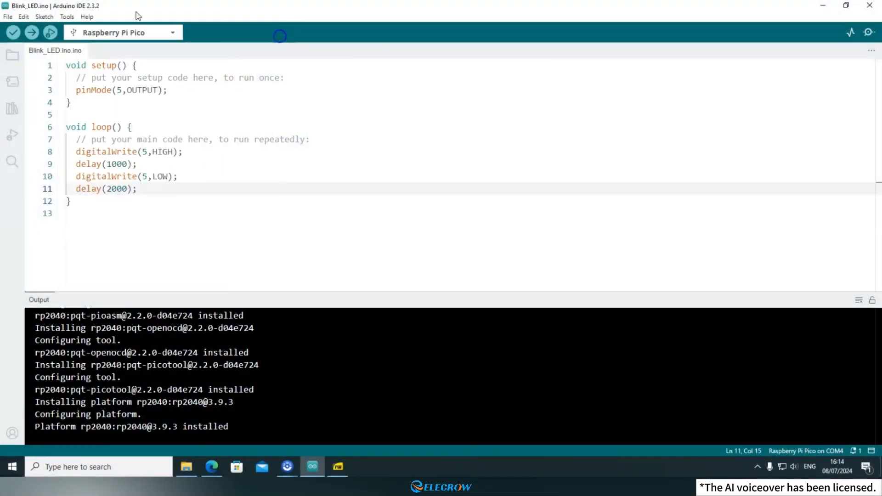
click(67, 17)
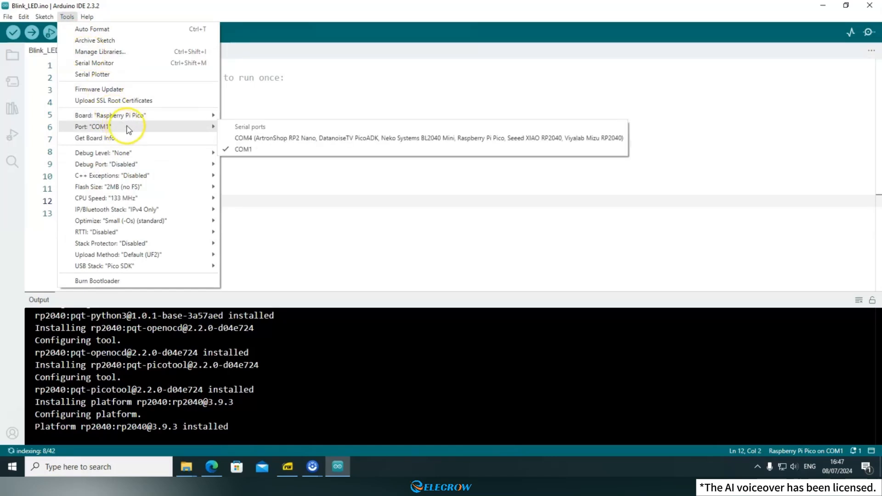
mouse_move(377, 143)
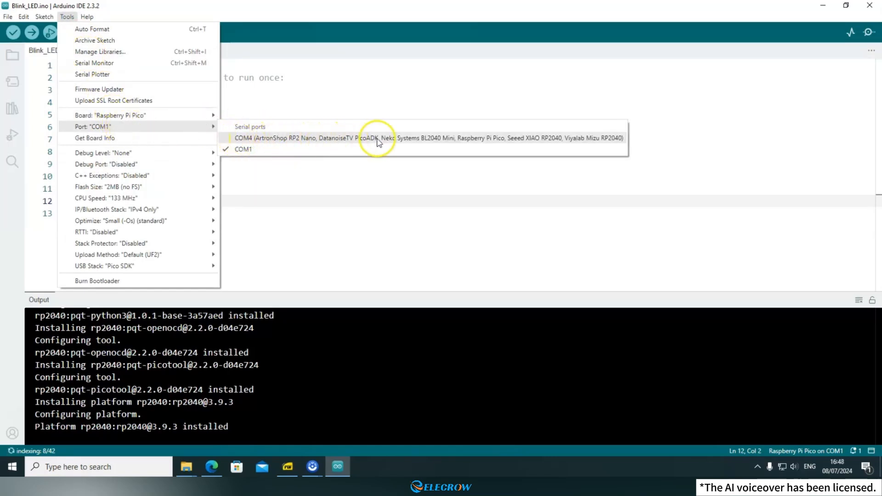
mouse_move(276, 134)
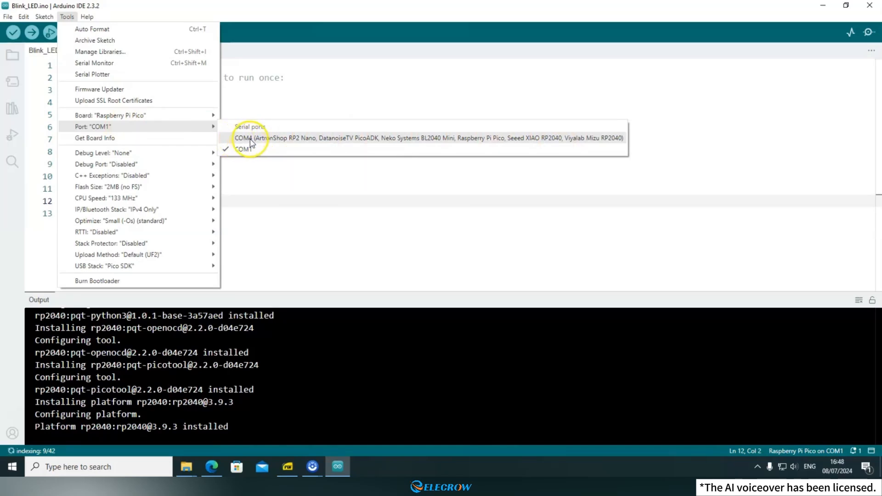
mouse_move(253, 145)
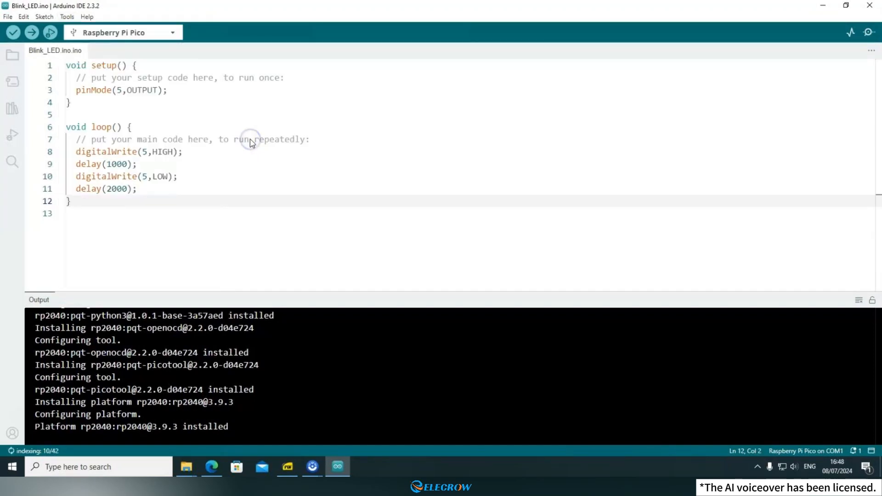
click(67, 17)
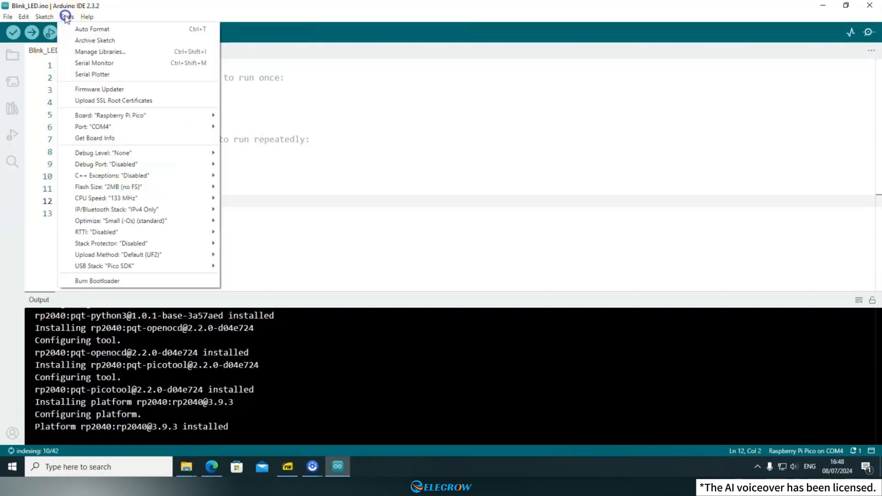
mouse_move(135, 132)
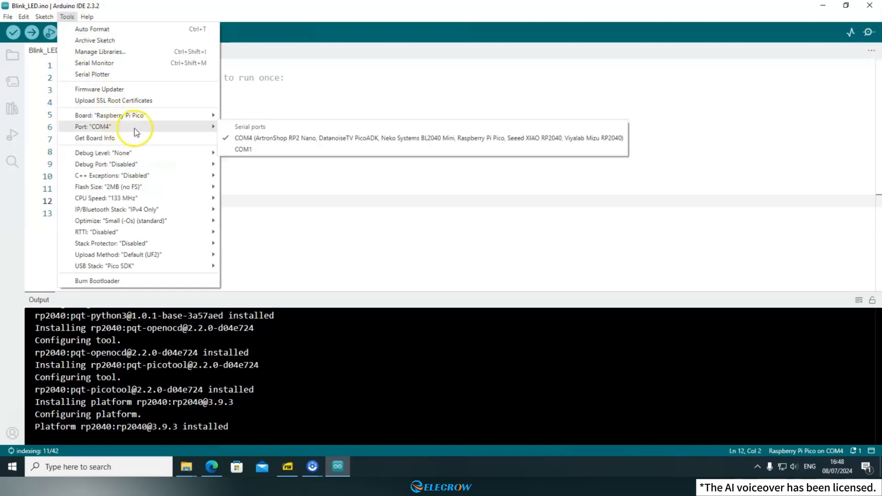
mouse_move(464, 142)
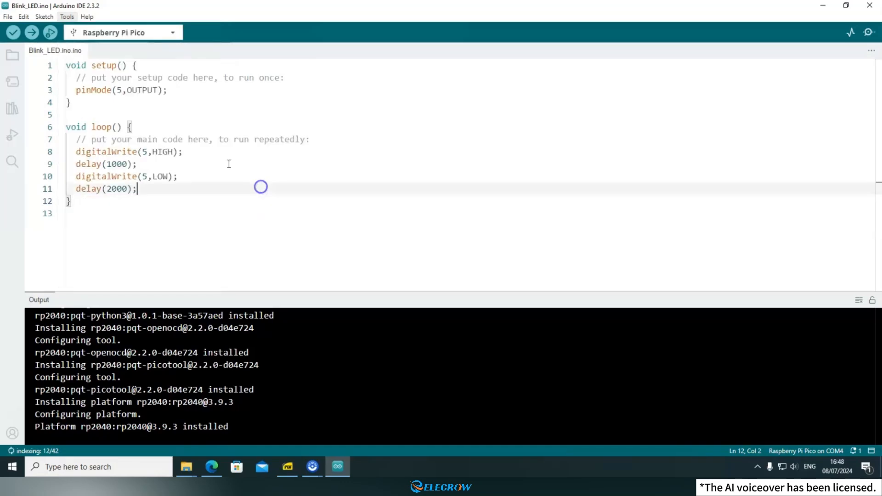
click(67, 115)
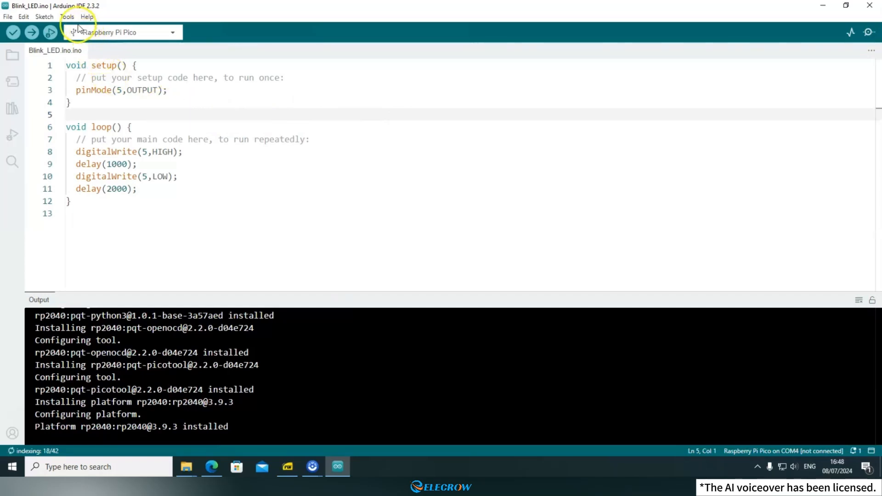
click(72, 17)
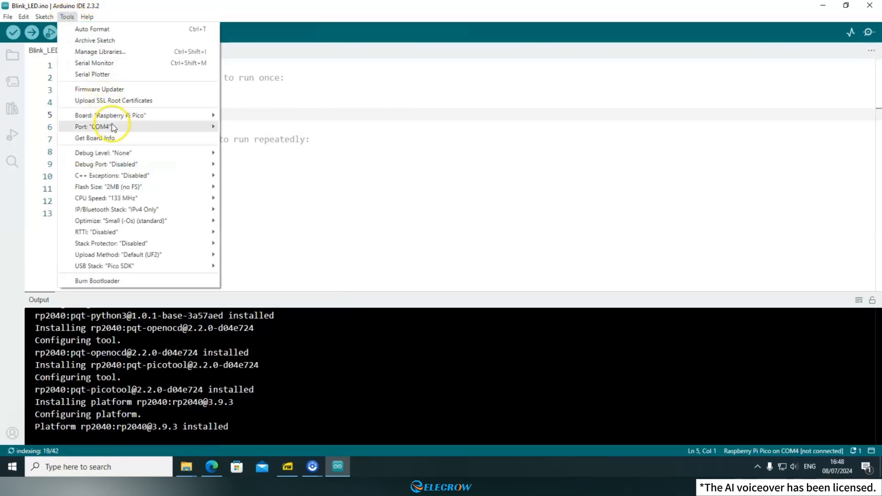
mouse_move(212, 131)
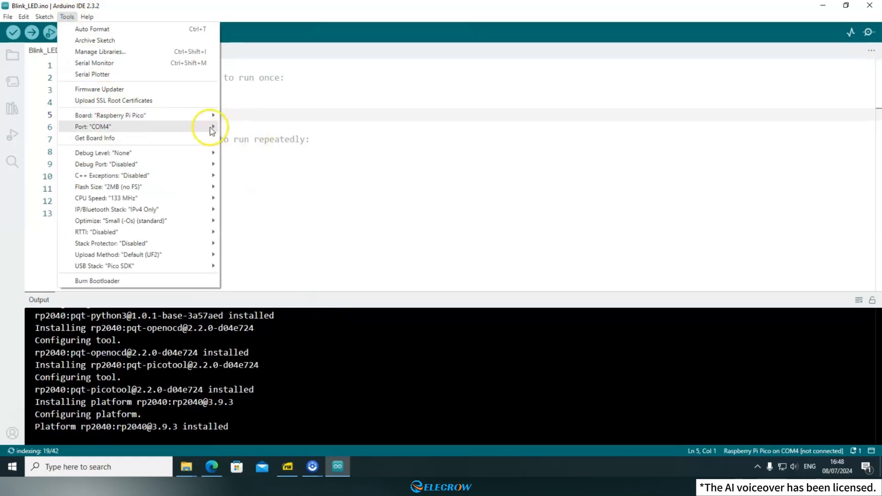
click(92, 127)
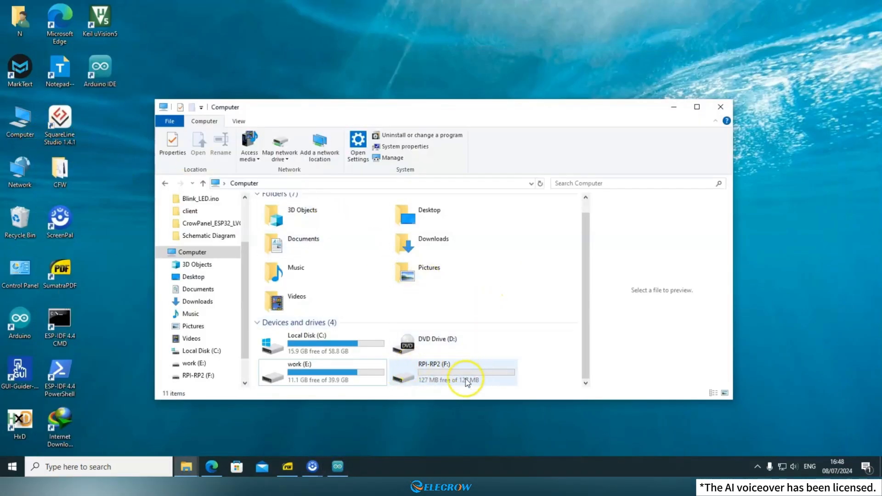
Step: Browse the RPI-RP2 (F:) drive showing INDEX.HTM and INFO_UF2.TXT, then close it
double_click(452, 373)
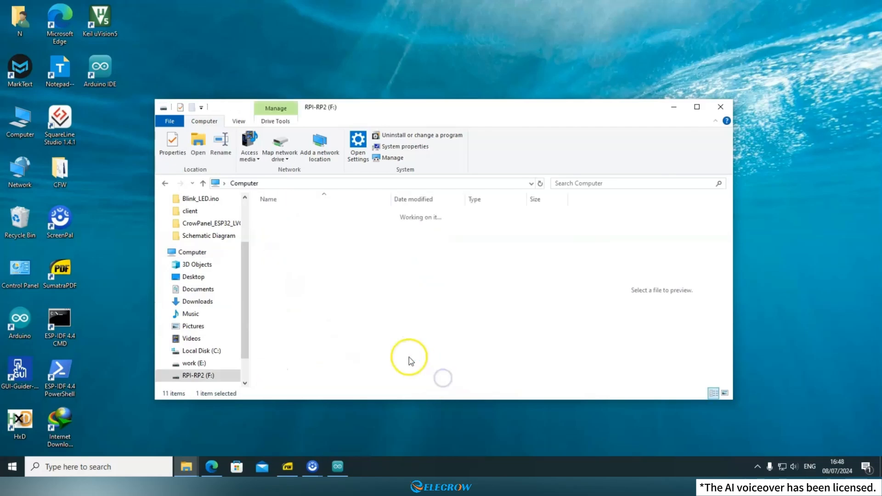
double_click(197, 376)
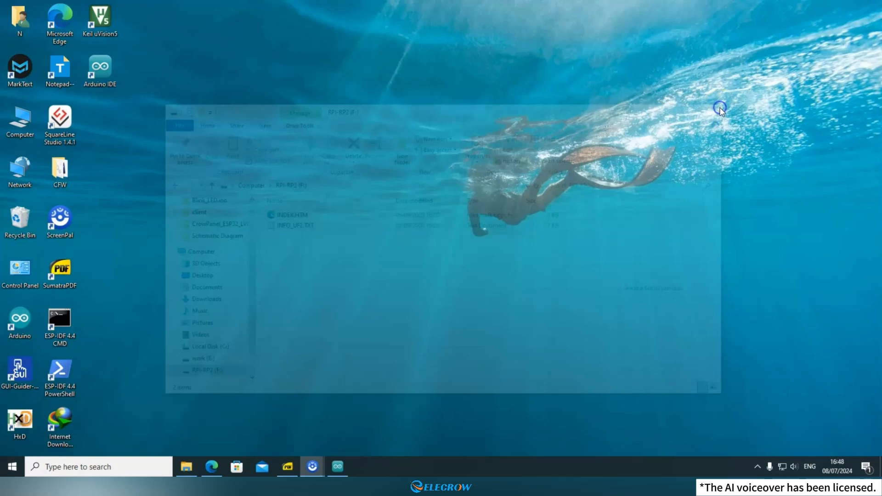
click(339, 468)
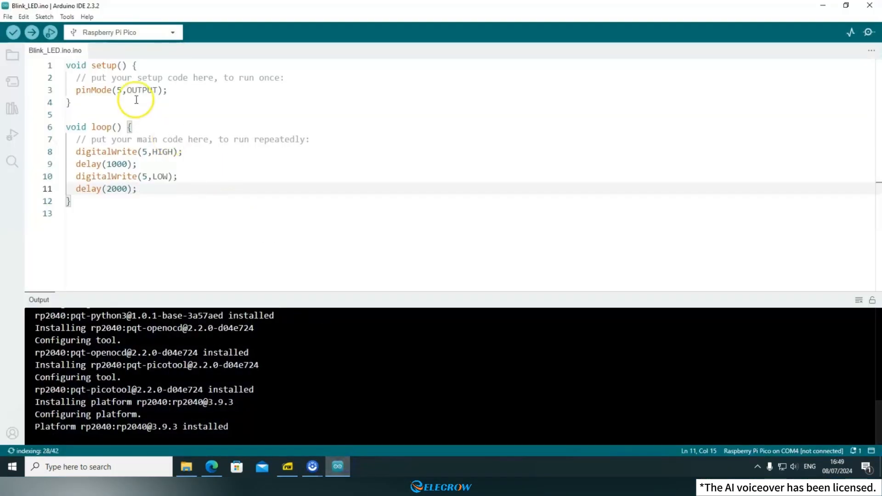
Step: Select UF2 Board under uf2conv ports as the upload port
click(67, 16)
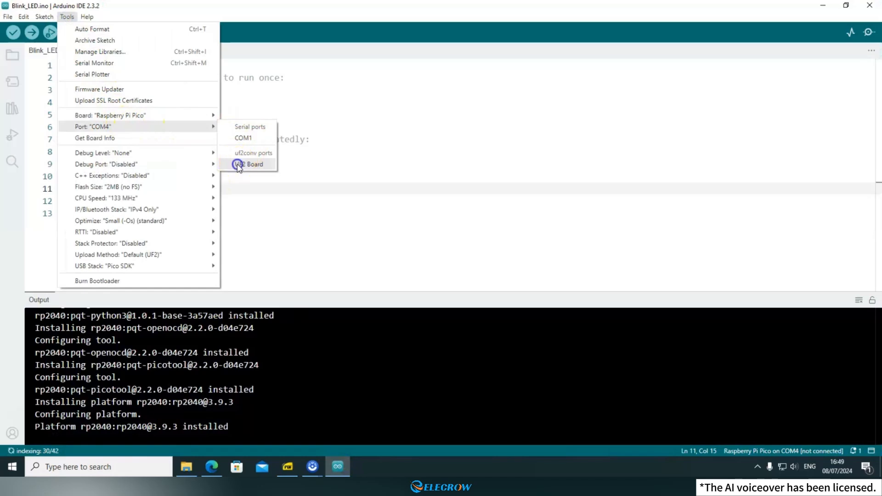
click(248, 164)
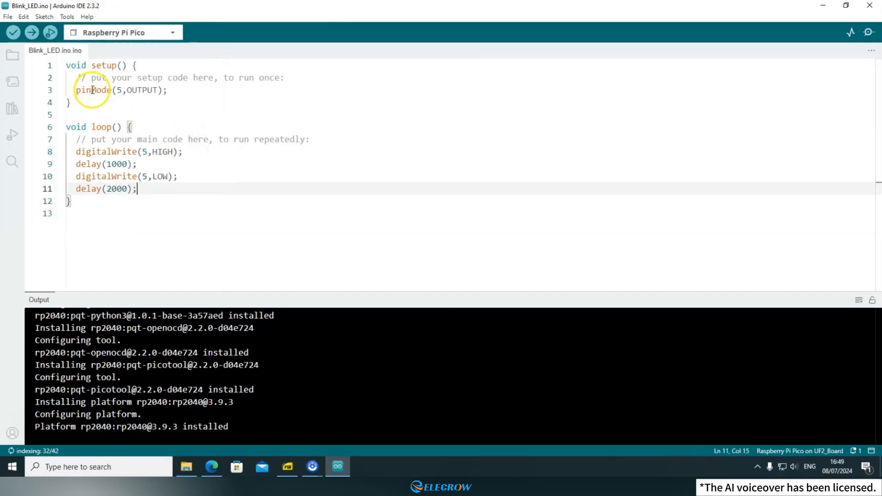
mouse_move(67, 17)
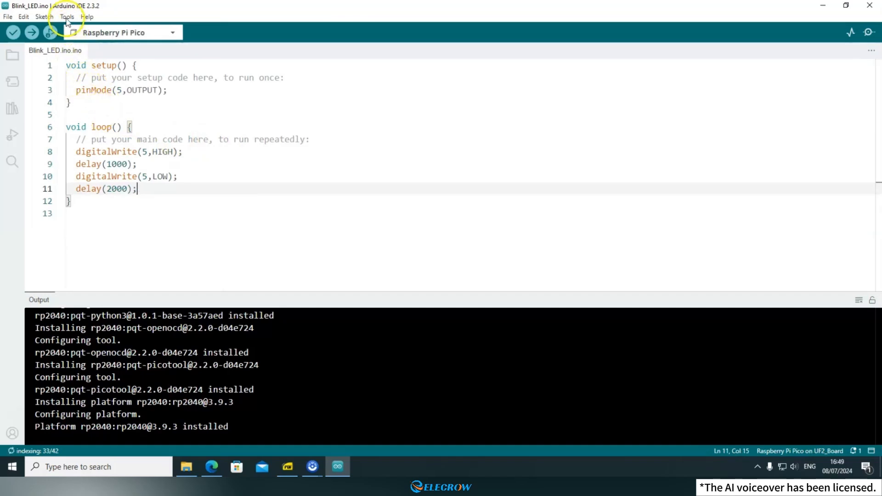
mouse_move(35, 32)
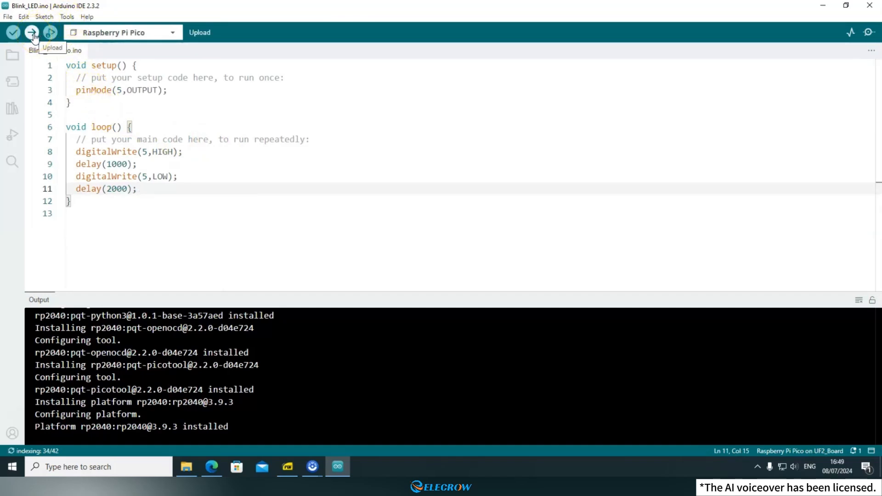
Step: Upload Blink_LED and highlight the 'Wrote 140288 bytes to F:/NEW.UF2' output line
click(32, 32)
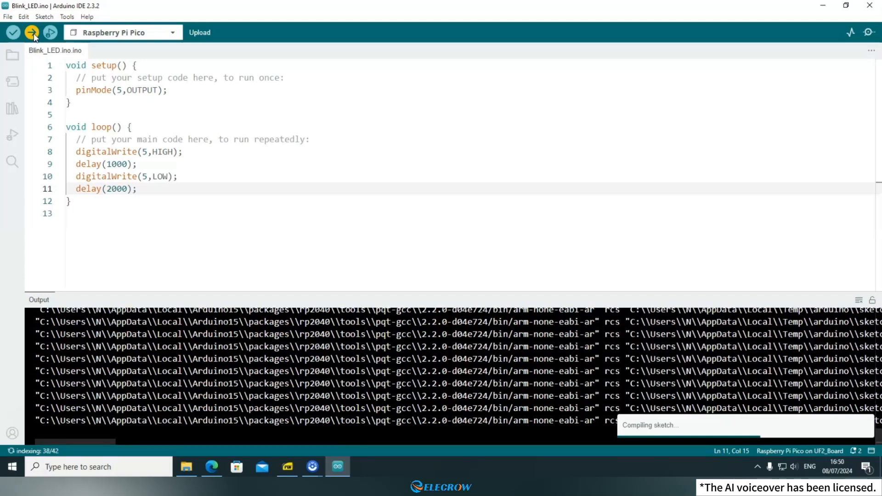
click(34, 33)
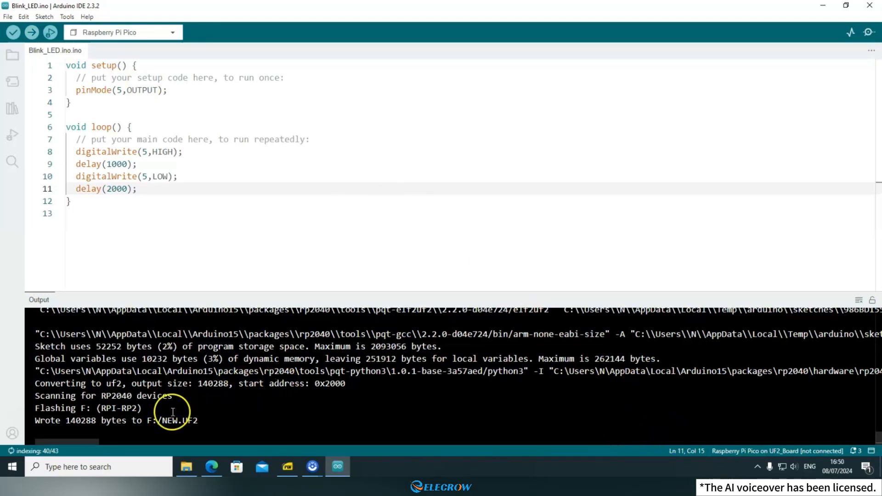
triple_click(115, 421)
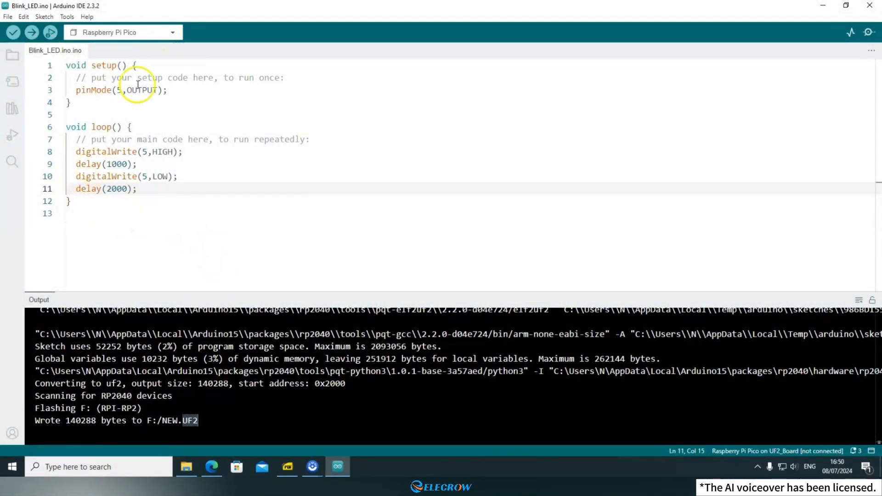
mouse_move(130, 206)
text(1)
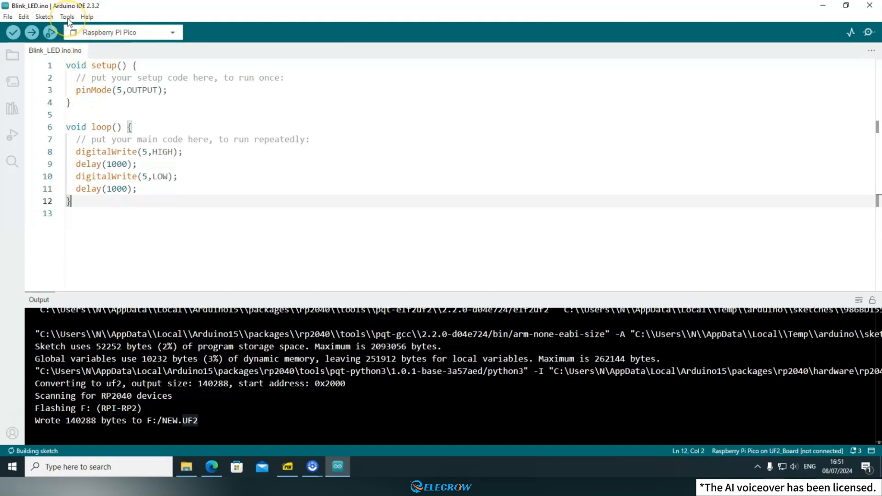
Step: Change the second delay to 1000 and view the available ports COM4 and COM1
click(70, 17)
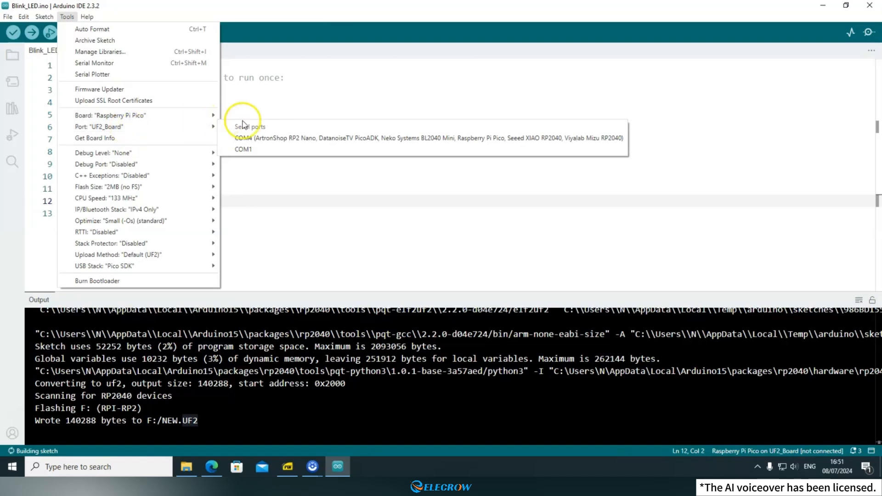
mouse_move(279, 142)
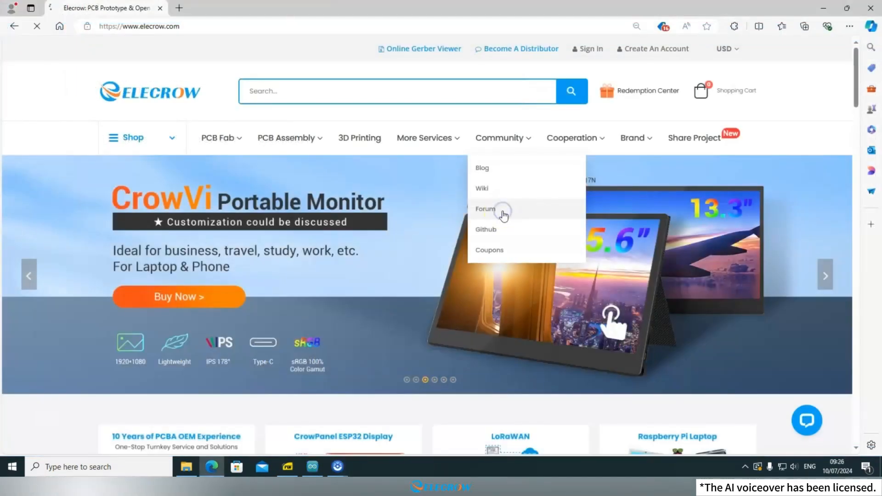
Step: Go to the Elecrow forum and enter the Elecrow HMI Display category
click(486, 209)
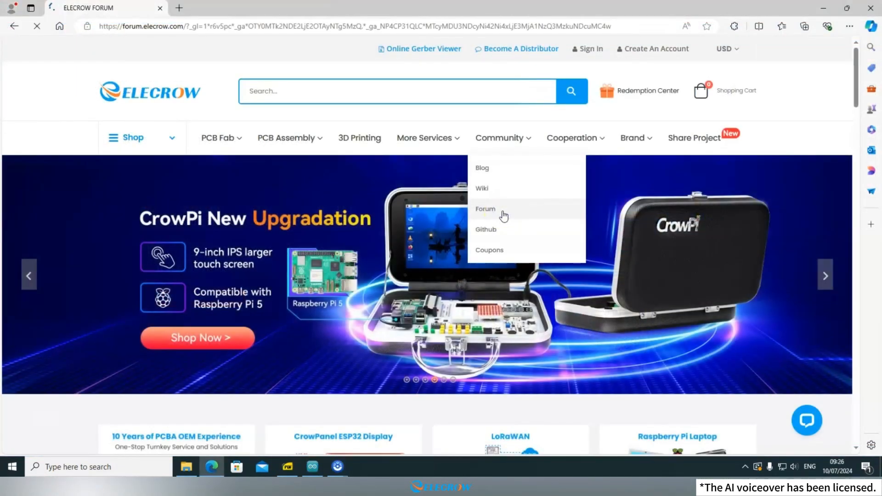
click(485, 209)
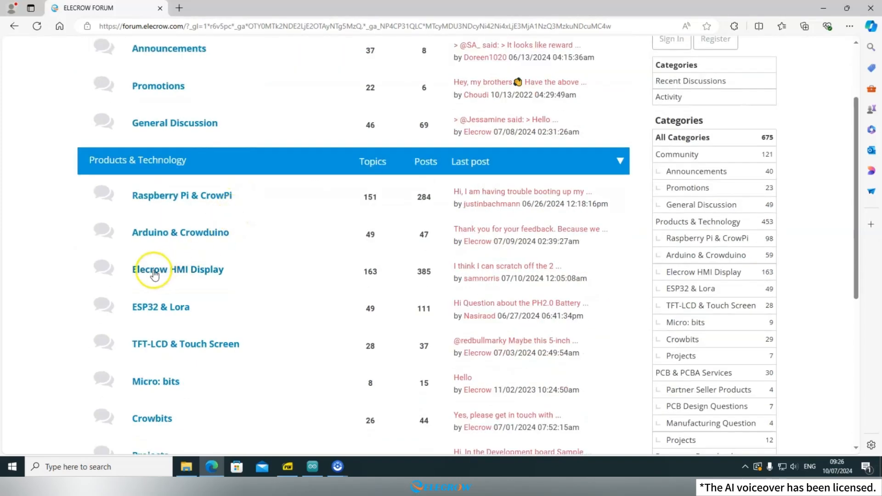
click(154, 270)
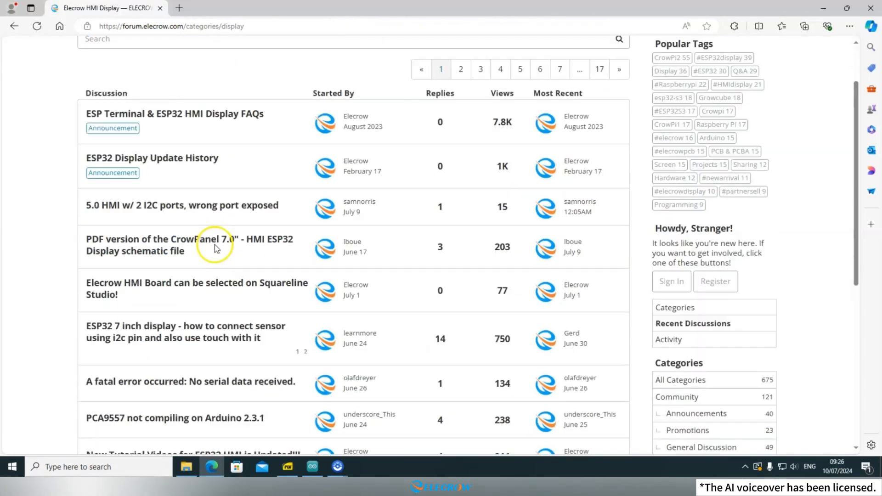